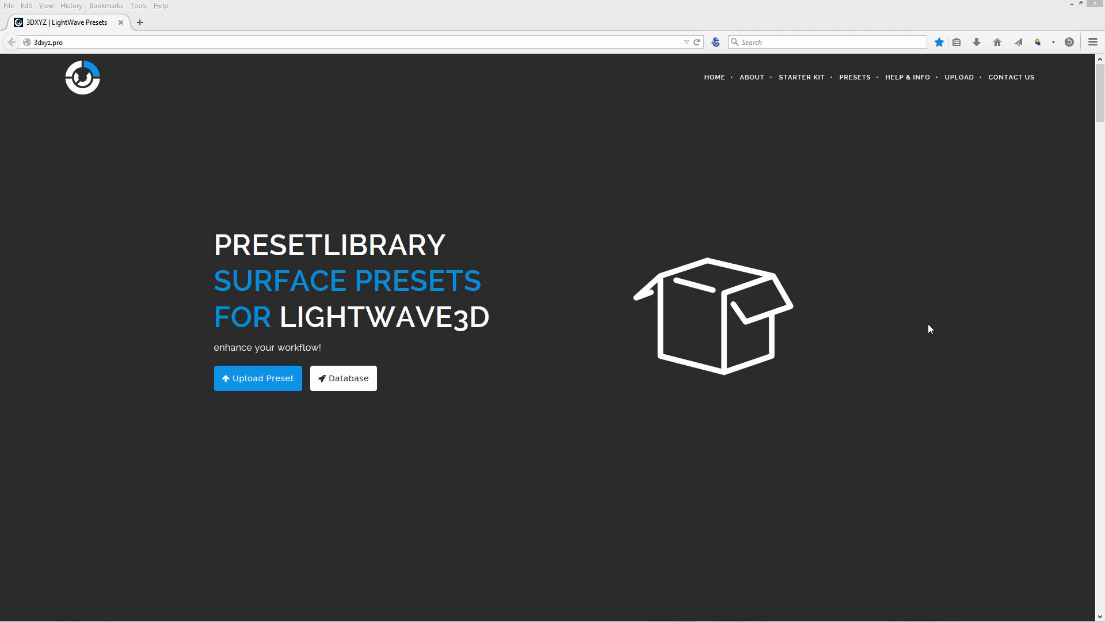
pyautogui.moveTo(904, 322)
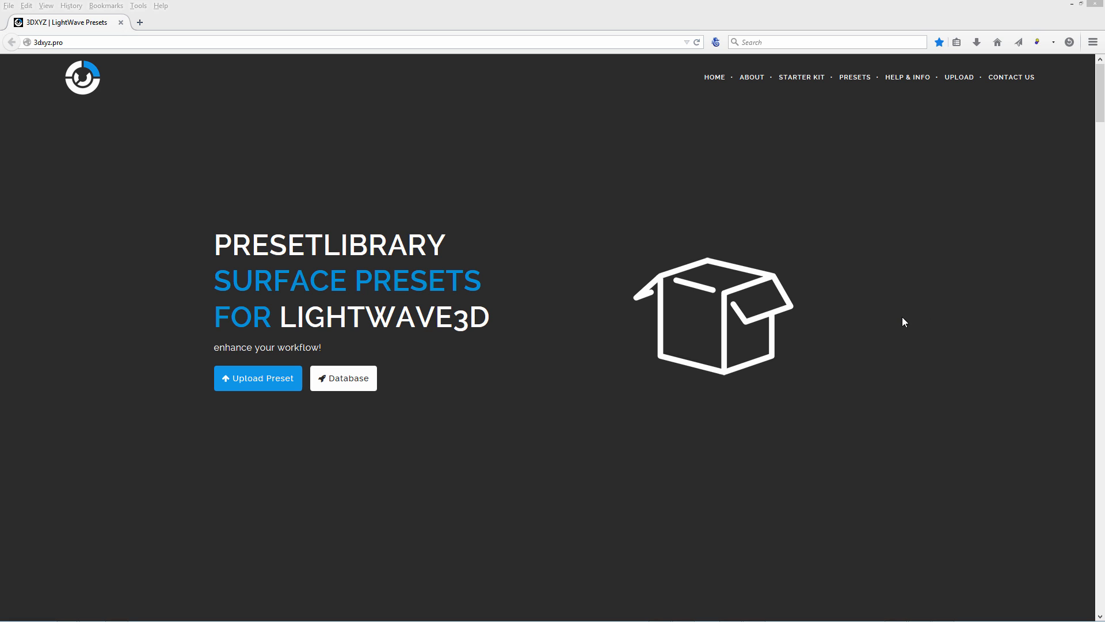
pyautogui.moveTo(156, 98)
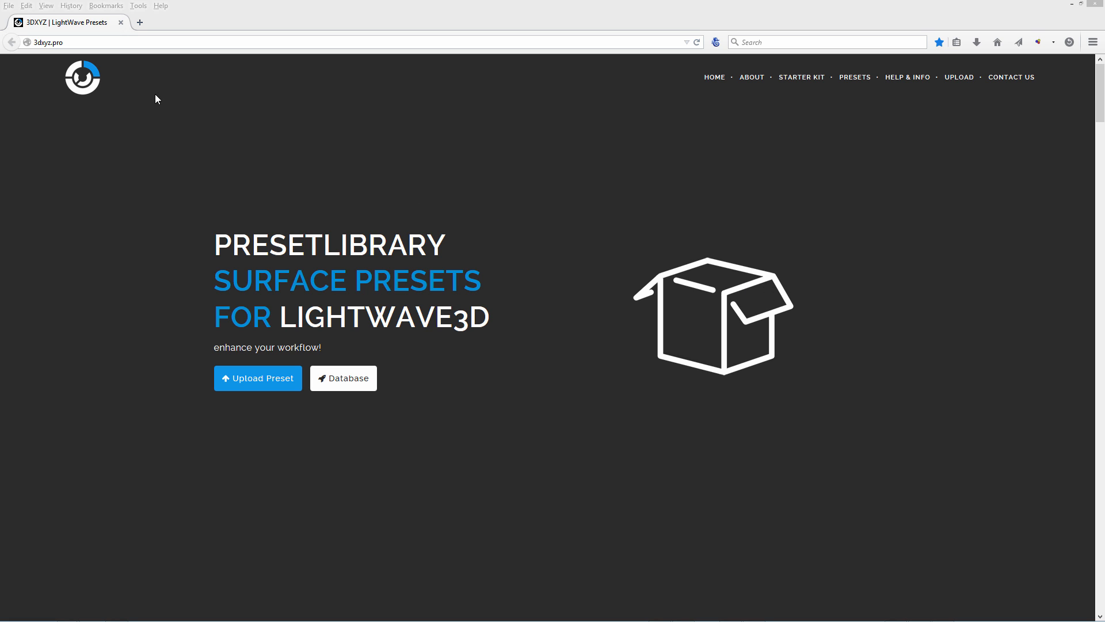
pyautogui.moveTo(47, 69)
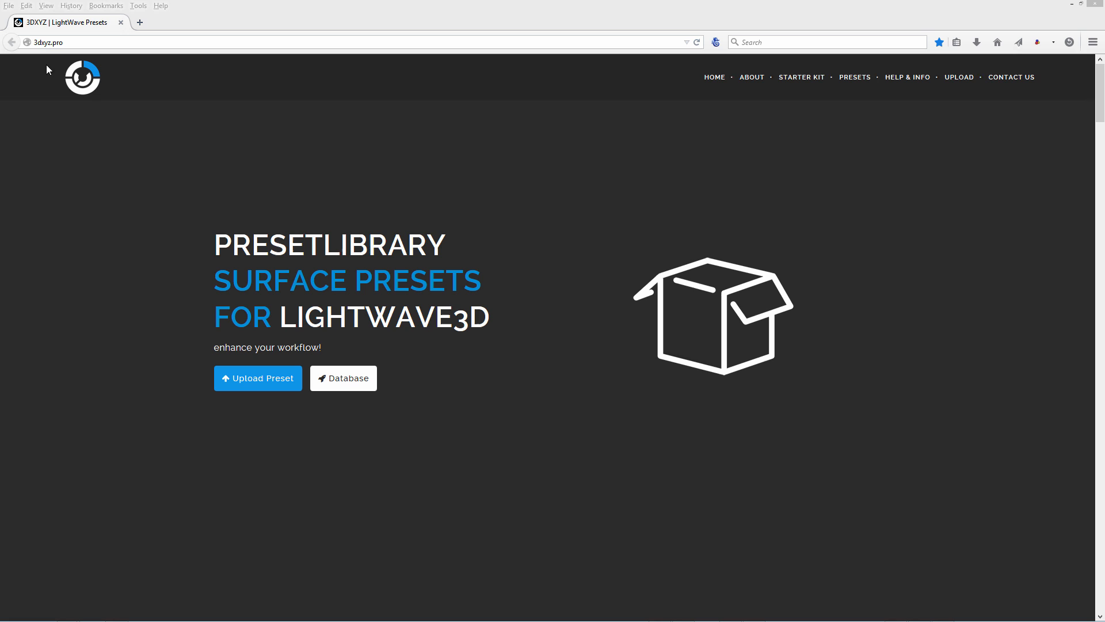
pyautogui.moveTo(242, 103)
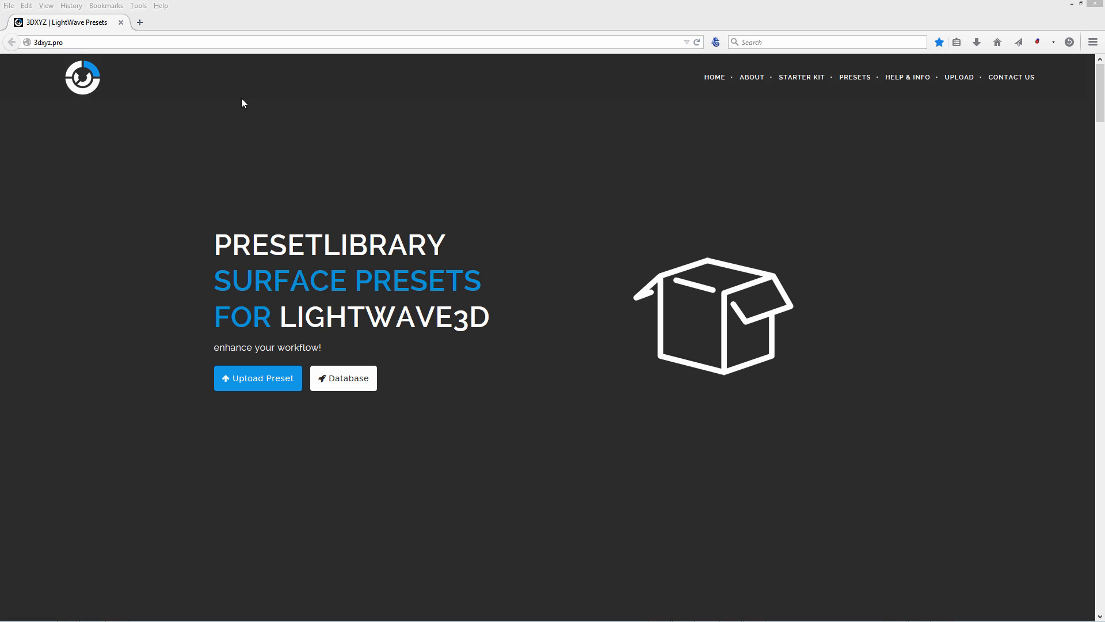
# - Scroll down the 3dxyz.pro homepage and jump to the PRESETS gallery of submitted presets
pyautogui.scroll(-3)
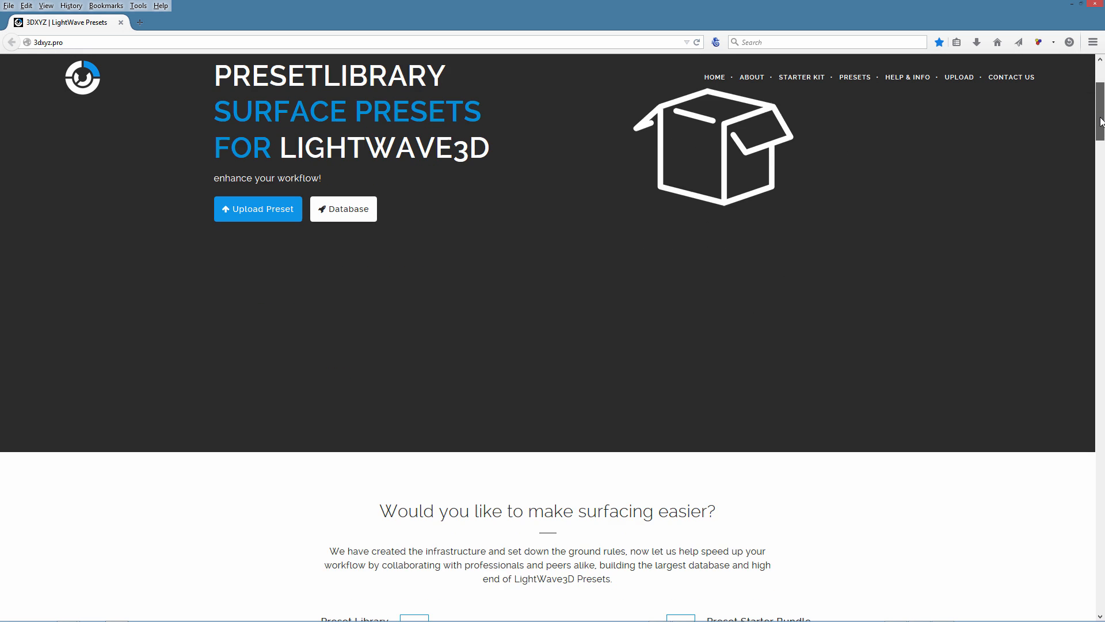
pyautogui.scroll(-3)
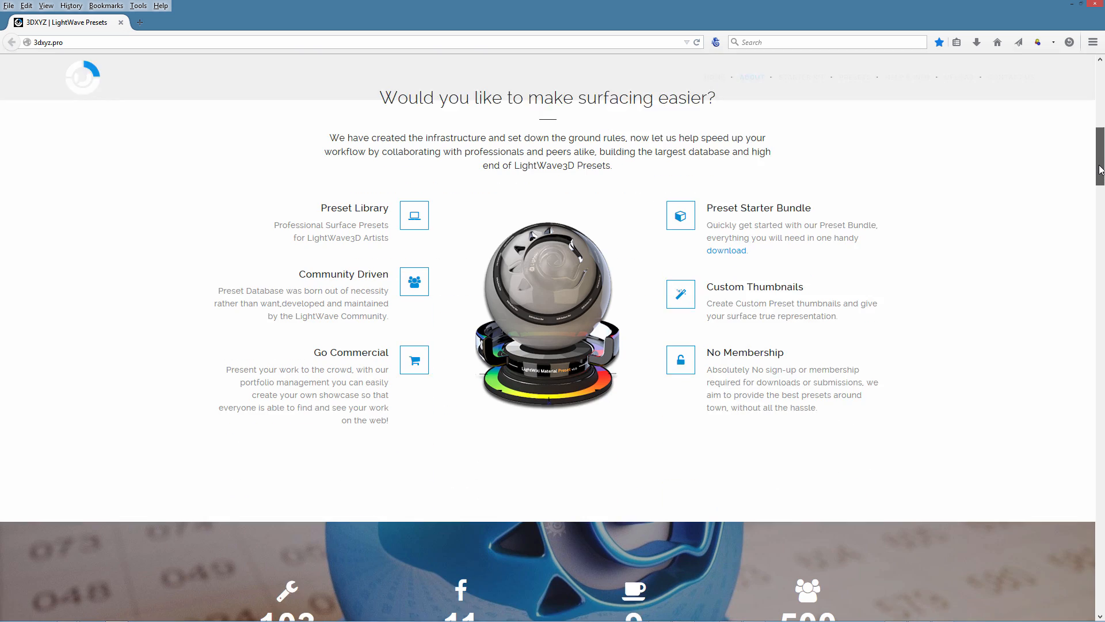
pyautogui.scroll(-3)
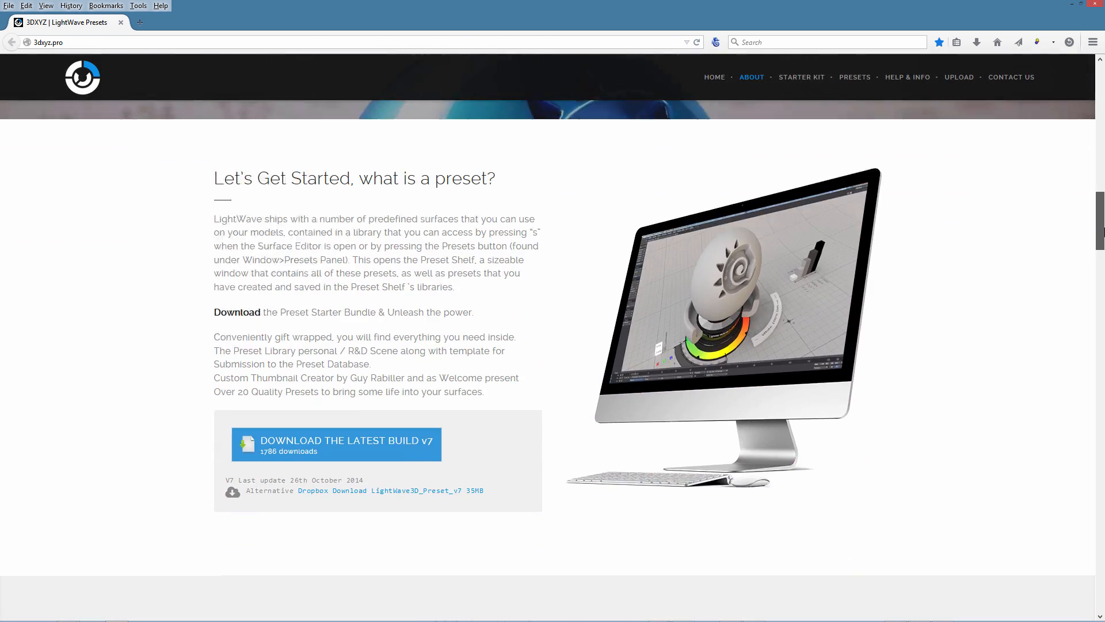
pyautogui.click(854, 77)
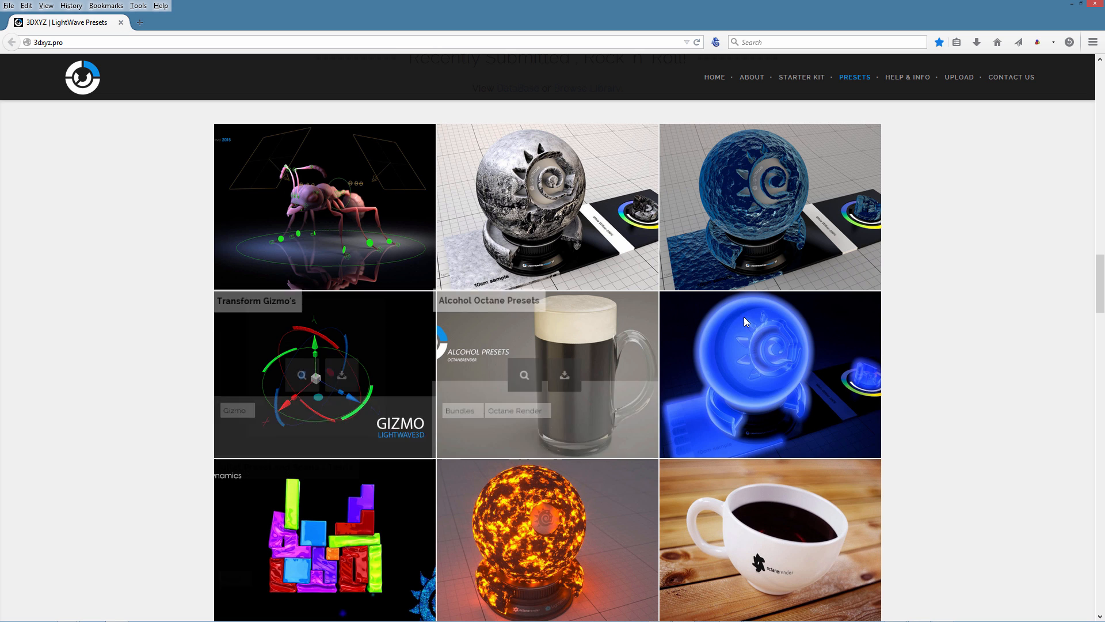
pyautogui.moveTo(982, 370)
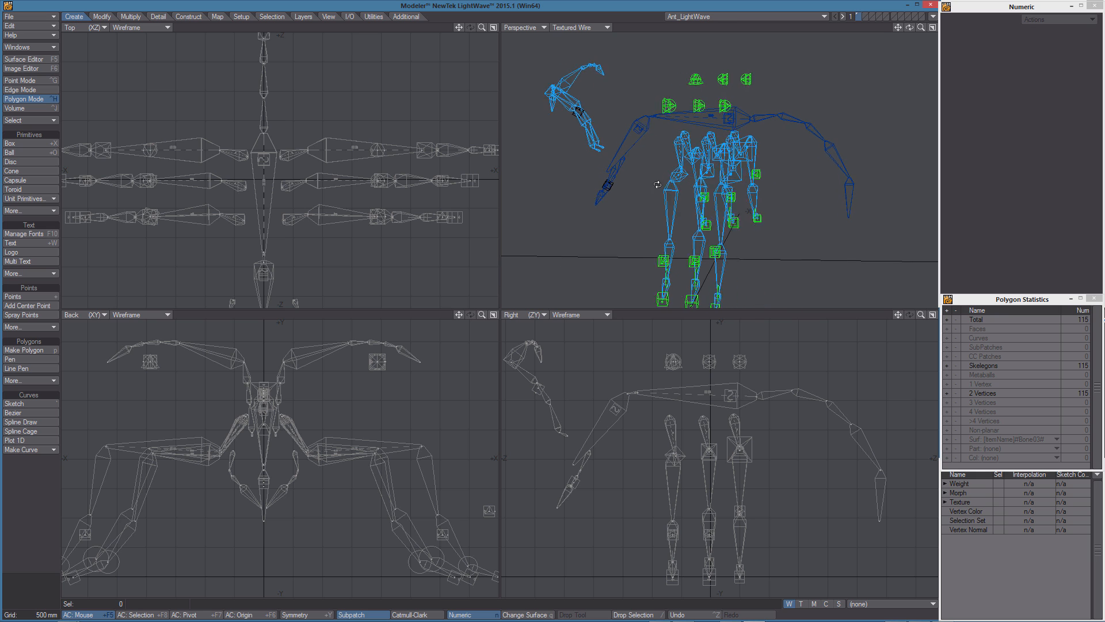
# - Switch to the Setup tab and select a left leg skelegon in the Top viewport
pyautogui.click(241, 16)
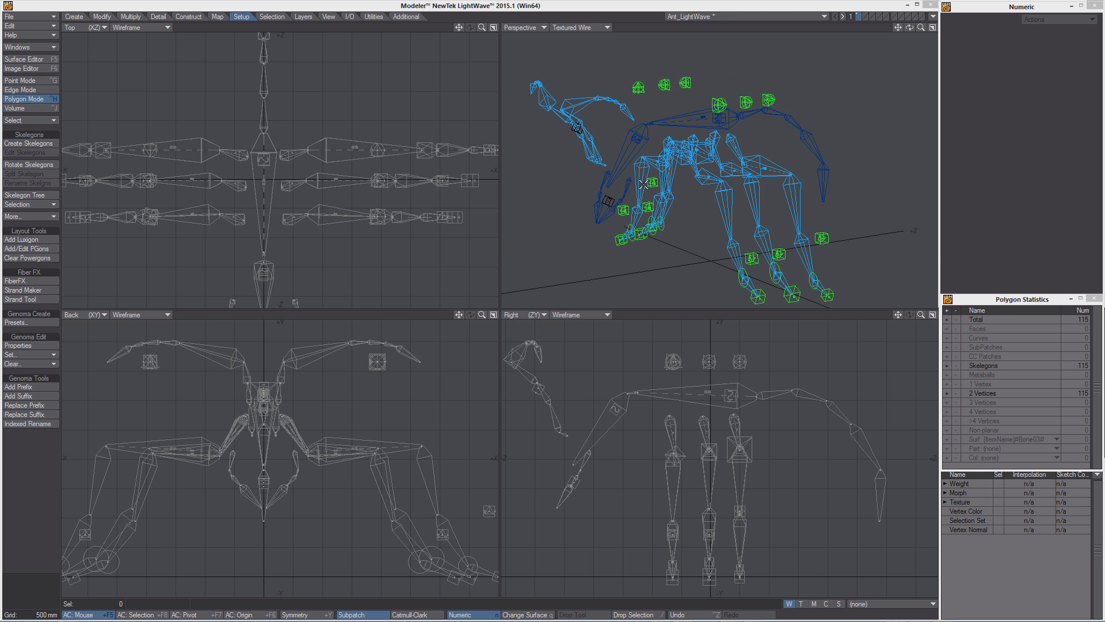
pyautogui.moveTo(734, 216)
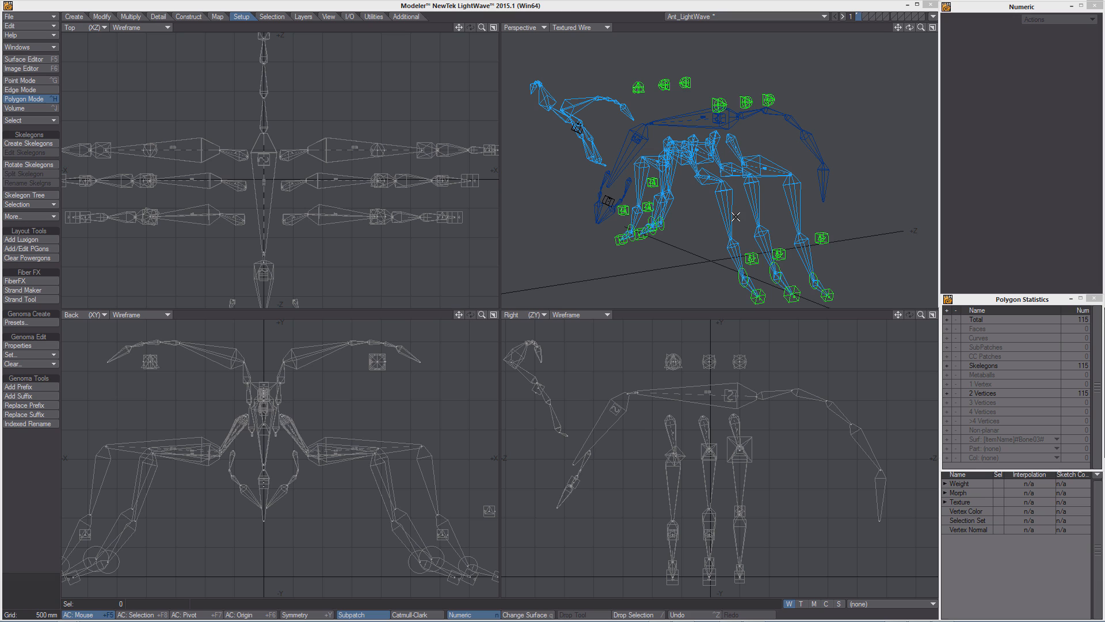
pyautogui.moveTo(728, 217)
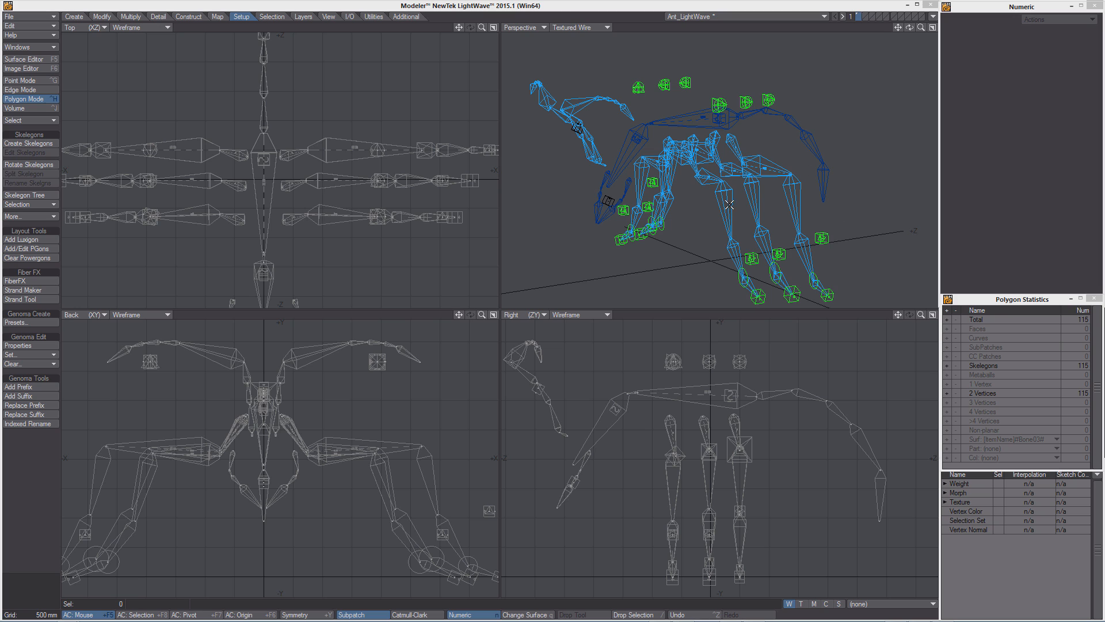
pyautogui.moveTo(731, 211)
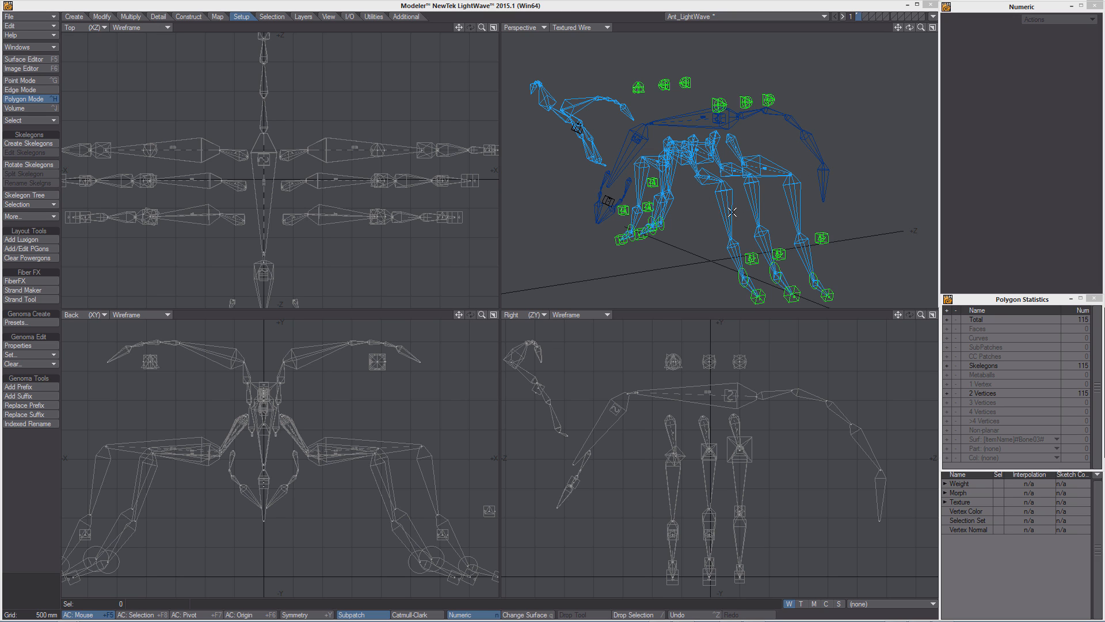
pyautogui.moveTo(599, 210)
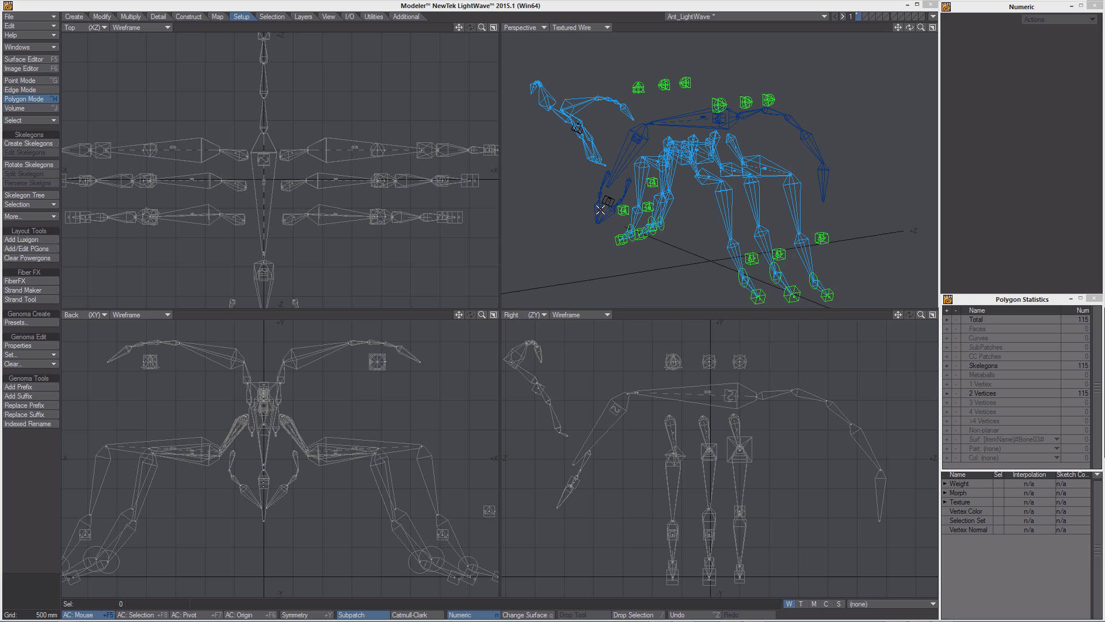
pyautogui.moveTo(732, 220)
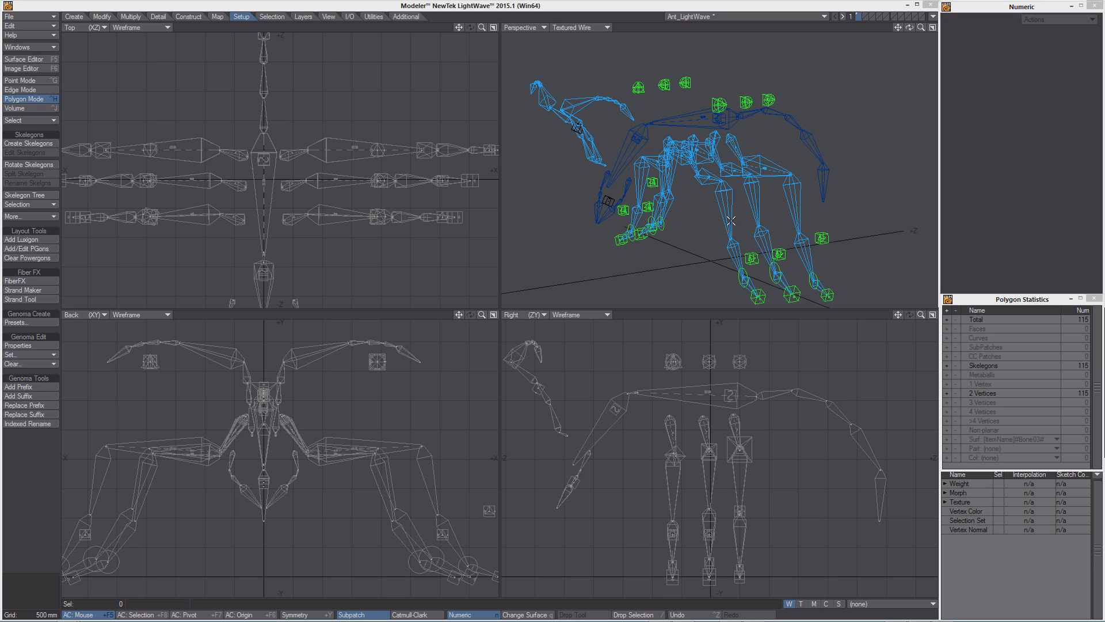
pyautogui.click(722, 204)
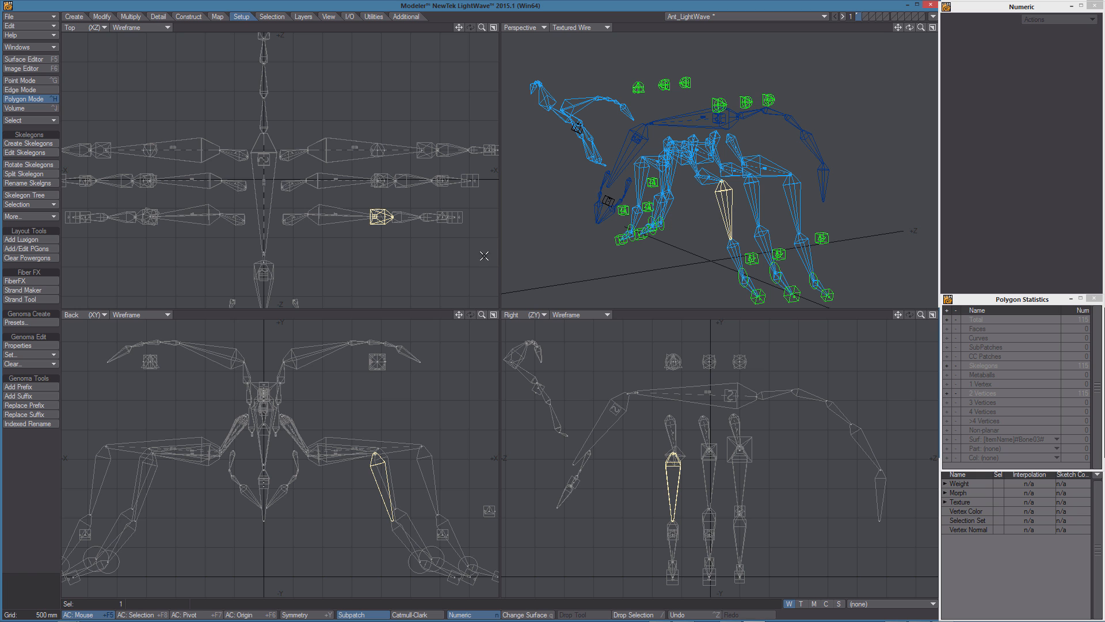
pyautogui.moveTo(17, 346)
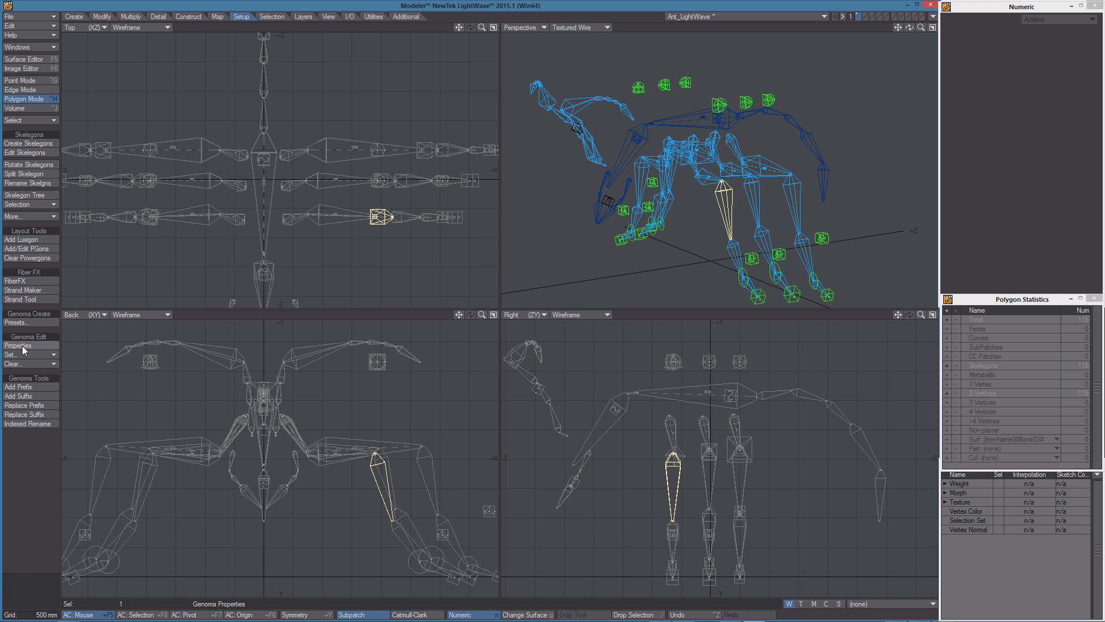
# - Open Genoma Properties for Left_legC_01, browse the Rot, Sca and IK tabs, then return to Item
pyautogui.click(17, 345)
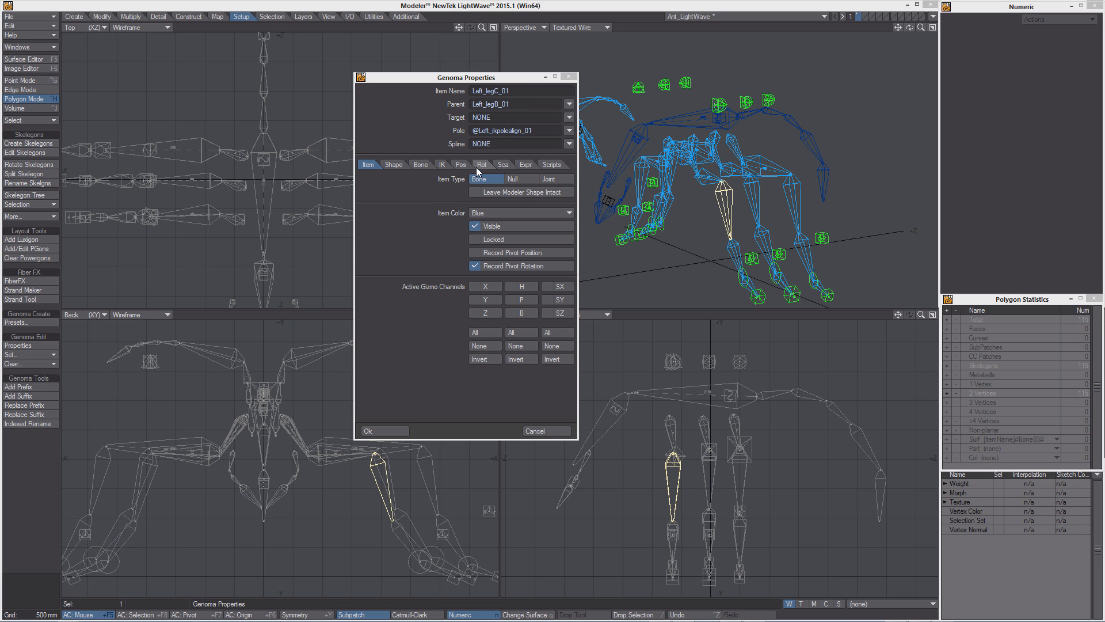
pyautogui.moveTo(731, 210)
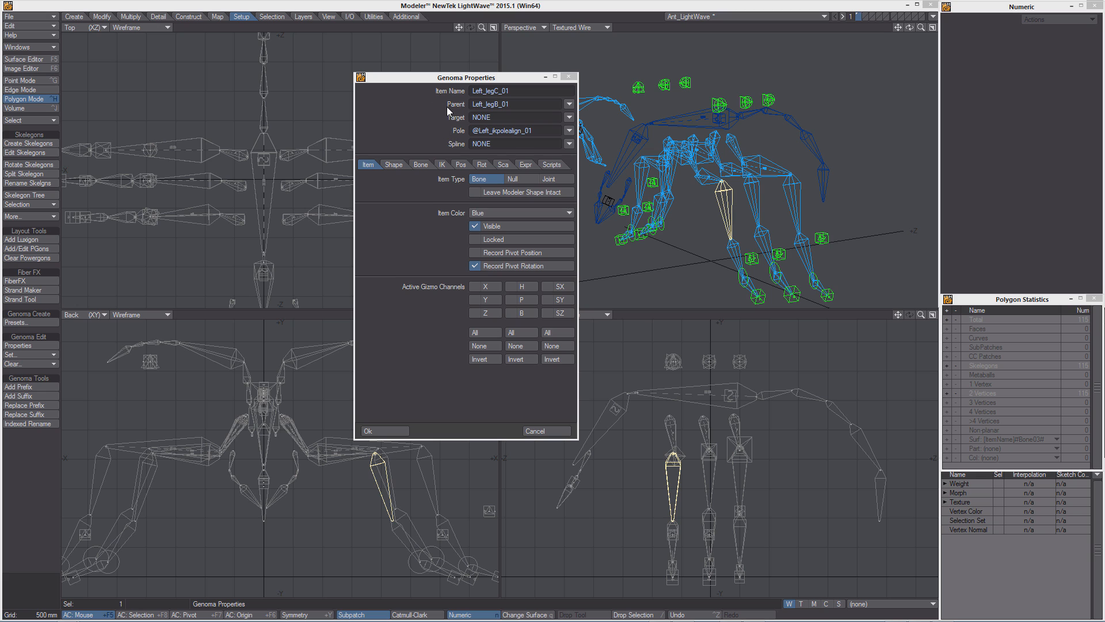
pyautogui.moveTo(356, 189)
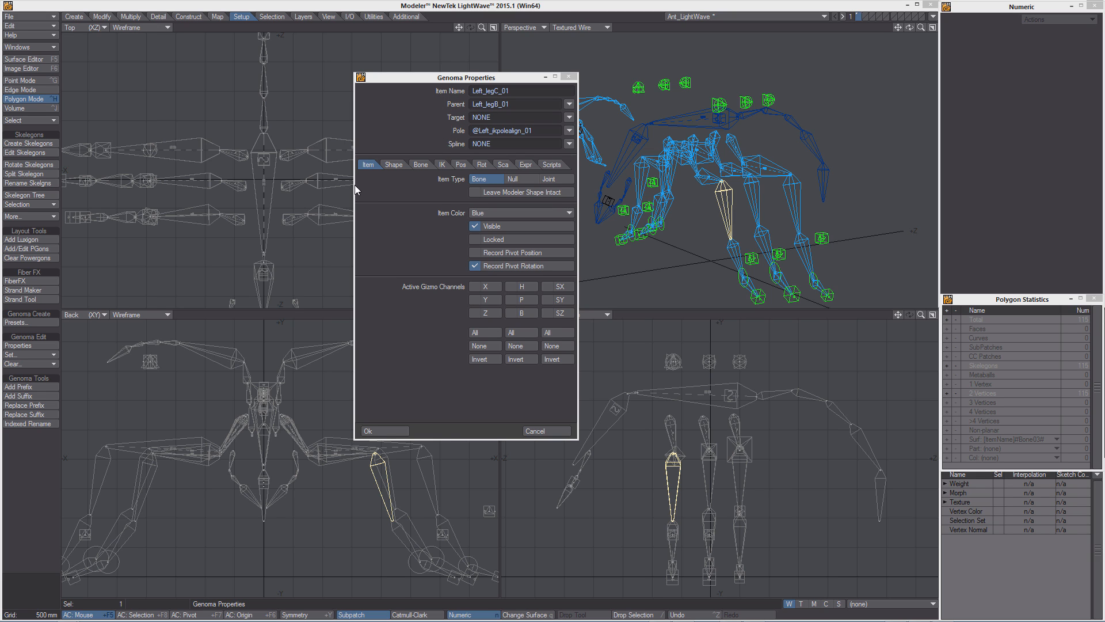
pyautogui.moveTo(458, 169)
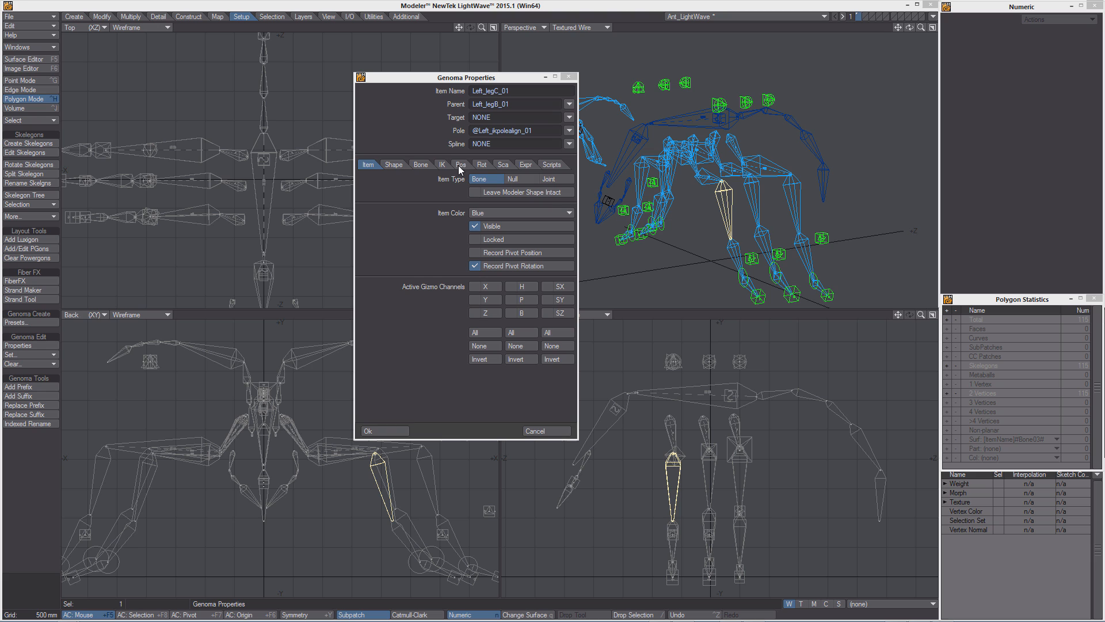
pyautogui.click(482, 164)
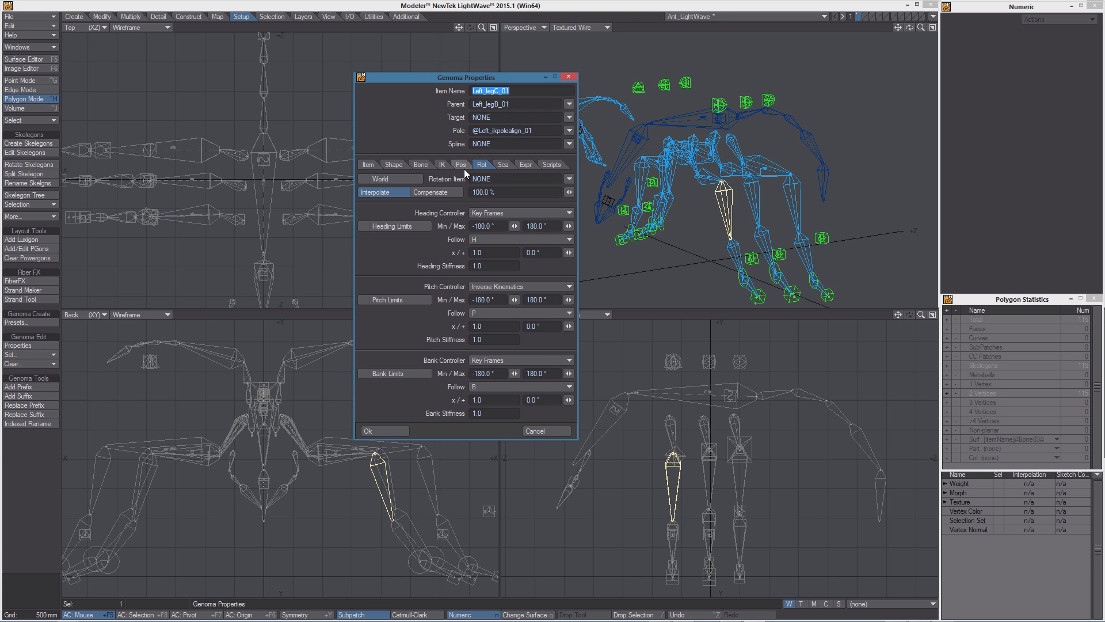
pyautogui.click(503, 164)
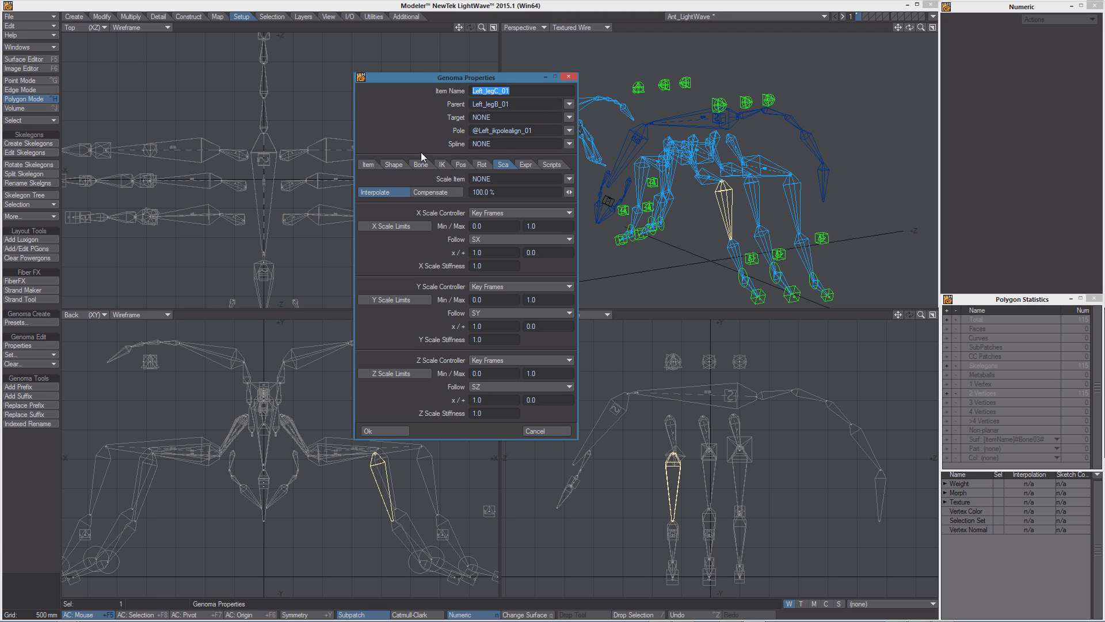
pyautogui.click(442, 164)
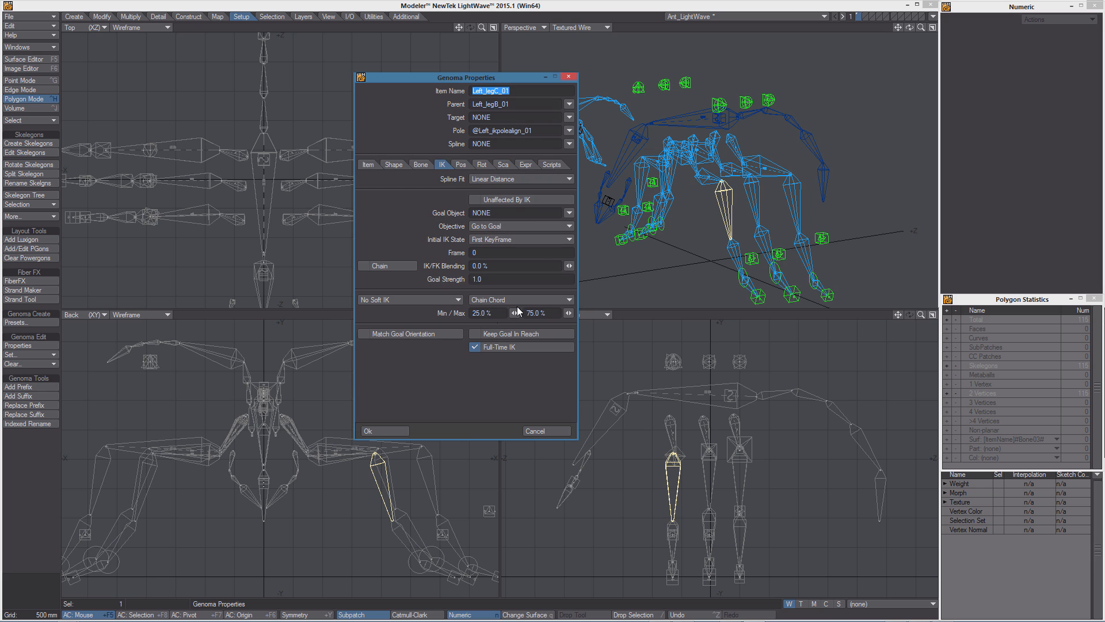
pyautogui.moveTo(729, 210)
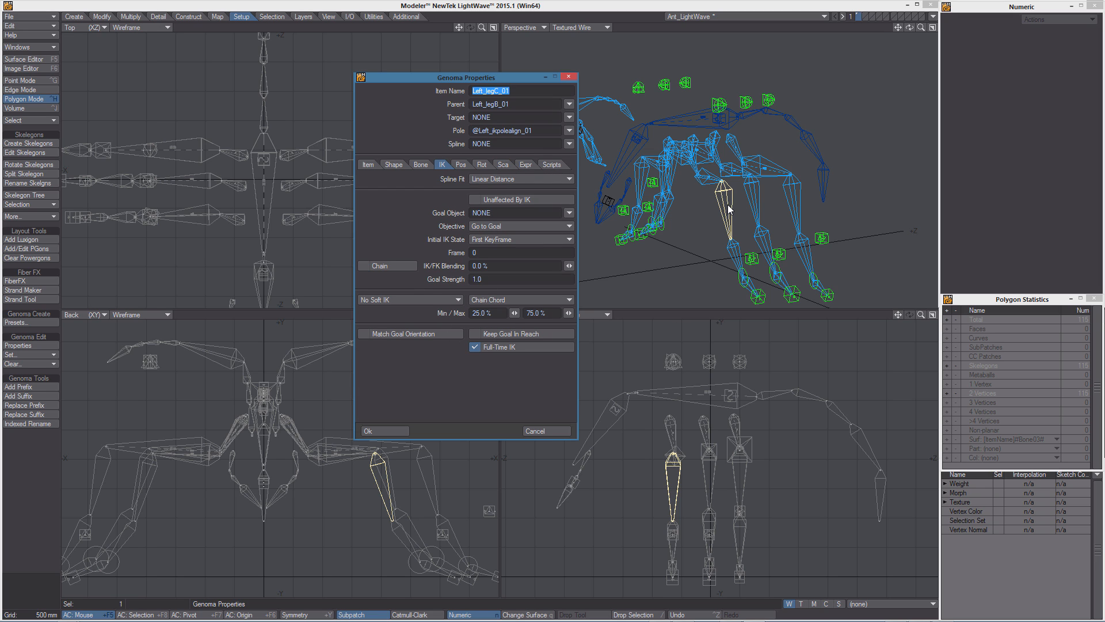
pyautogui.click(367, 164)
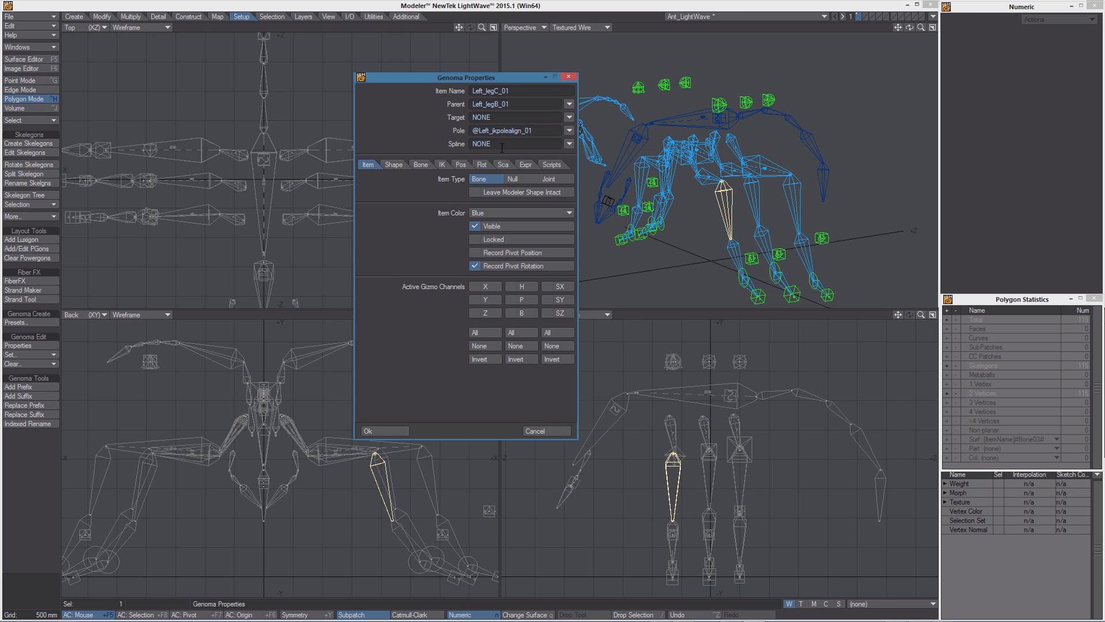
pyautogui.moveTo(463, 222)
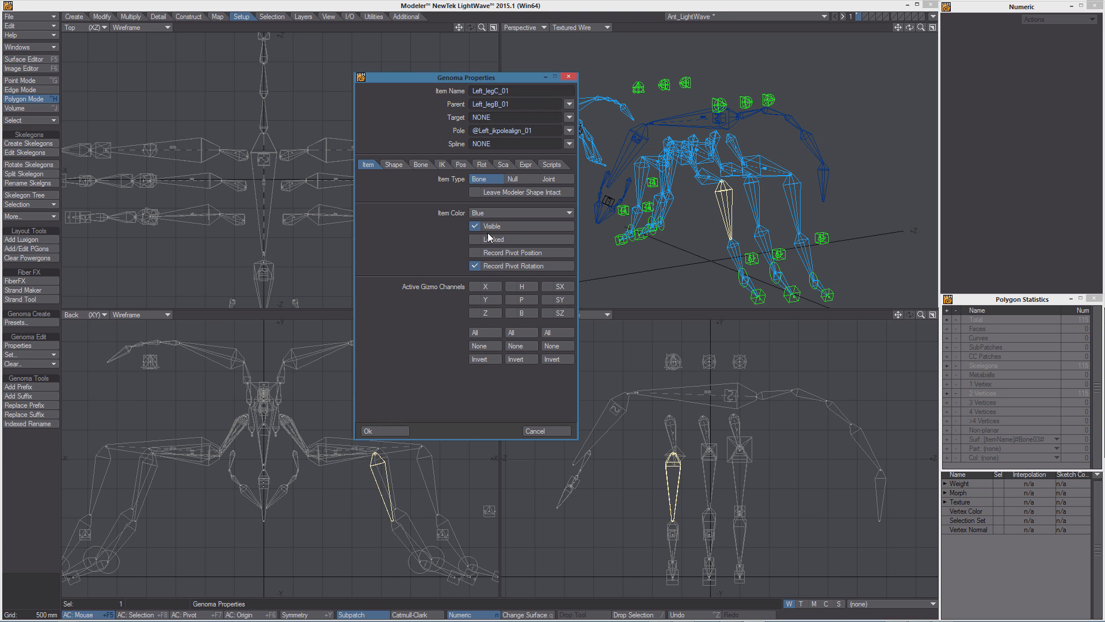
pyautogui.click(383, 430)
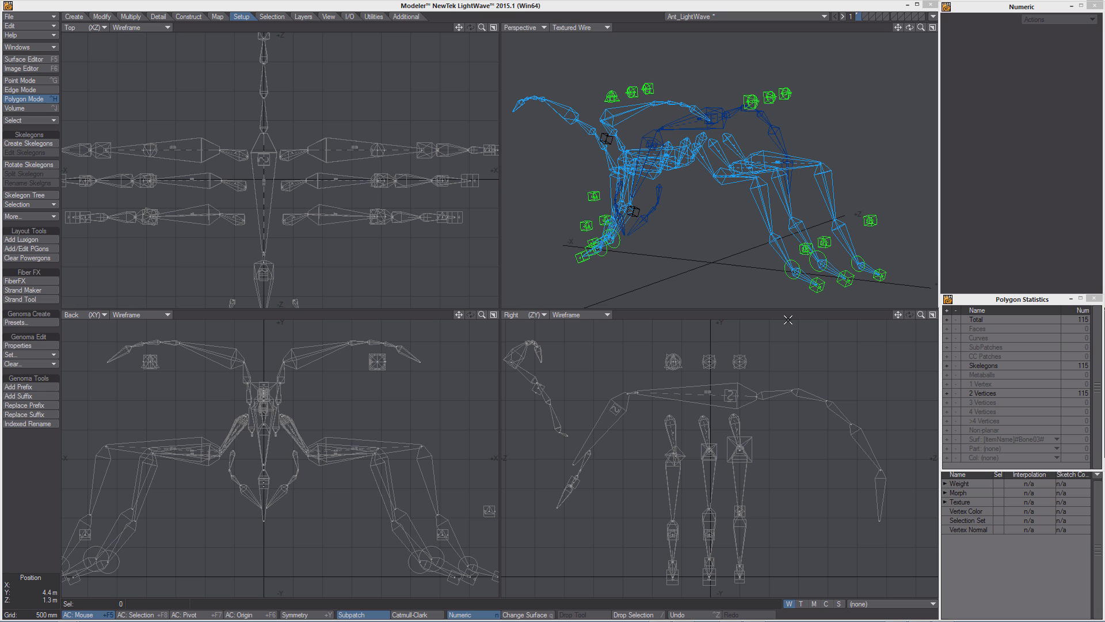
pyautogui.moveTo(662, 206)
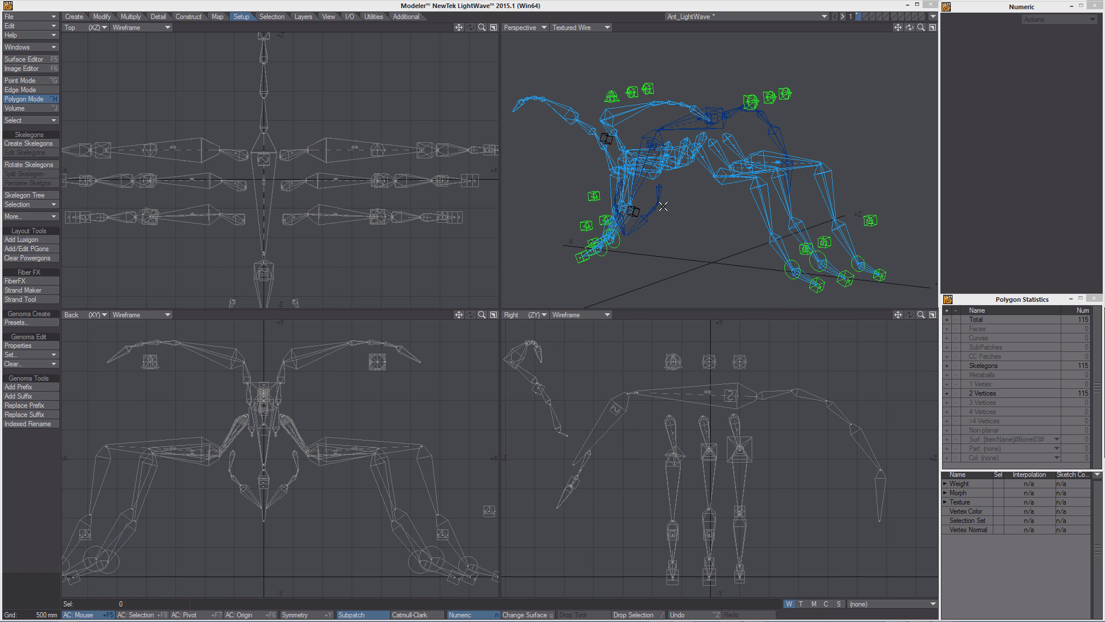
pyautogui.moveTo(455, 390)
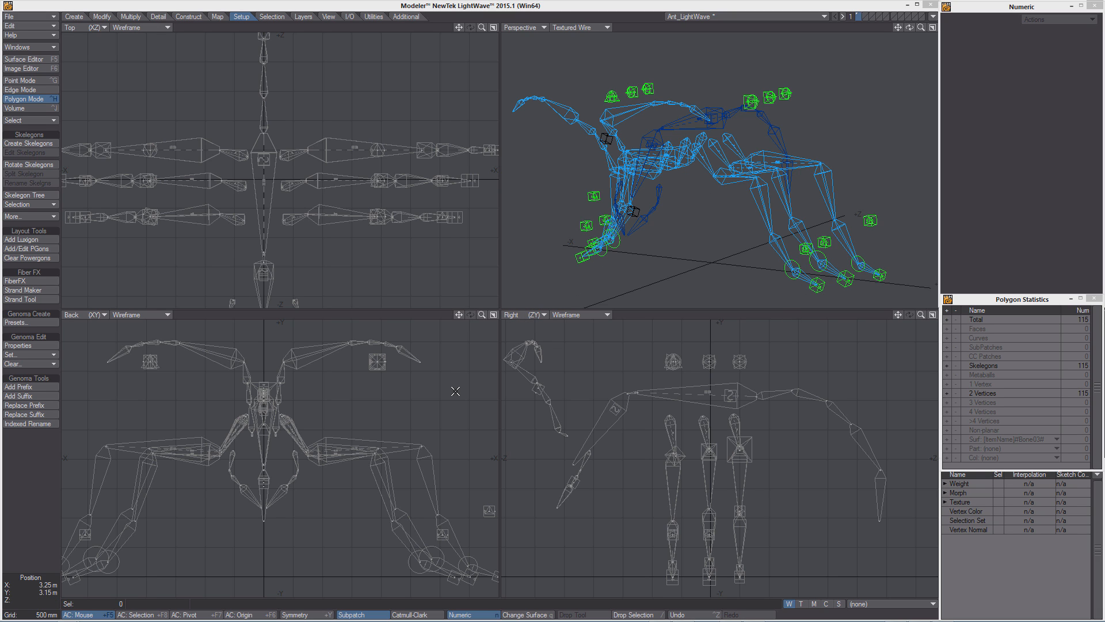
pyautogui.moveTo(436, 419)
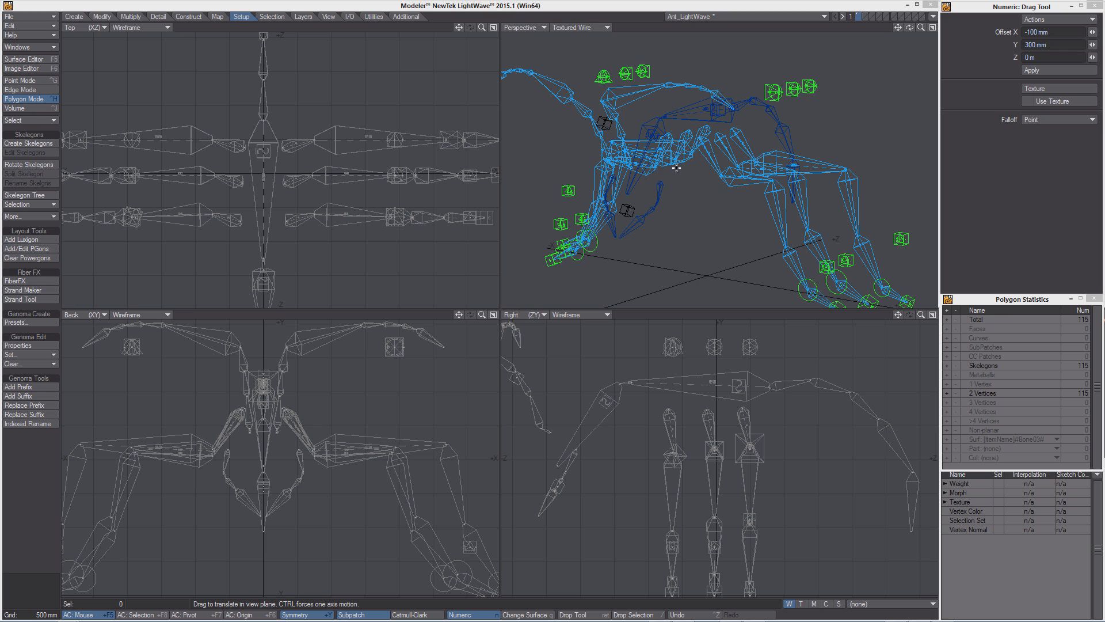
pyautogui.moveTo(629, 210)
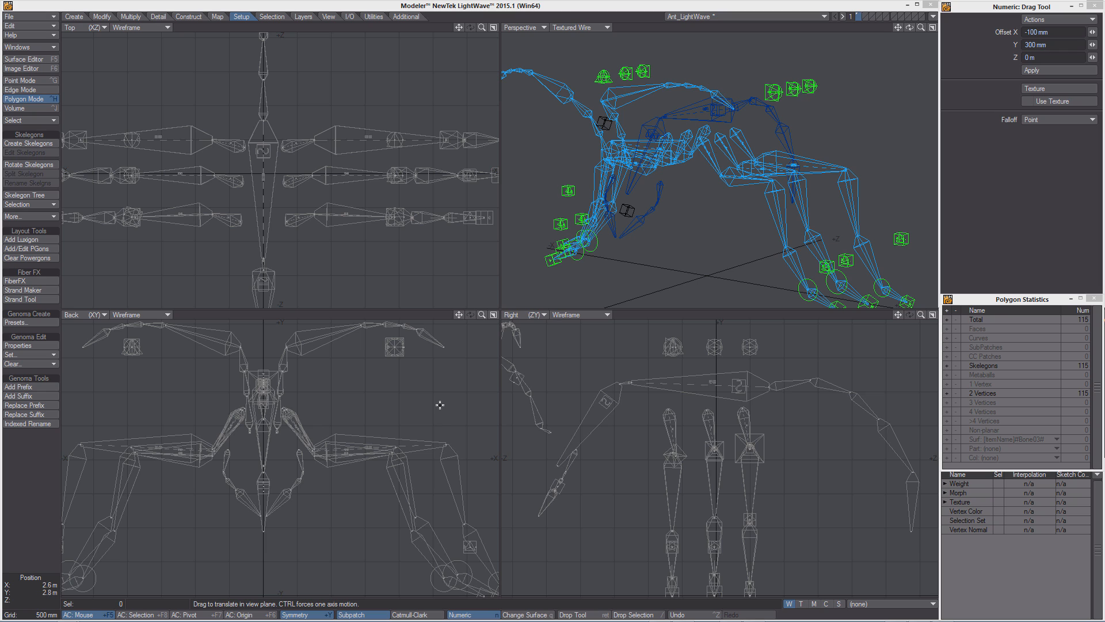
pyautogui.moveTo(396, 404)
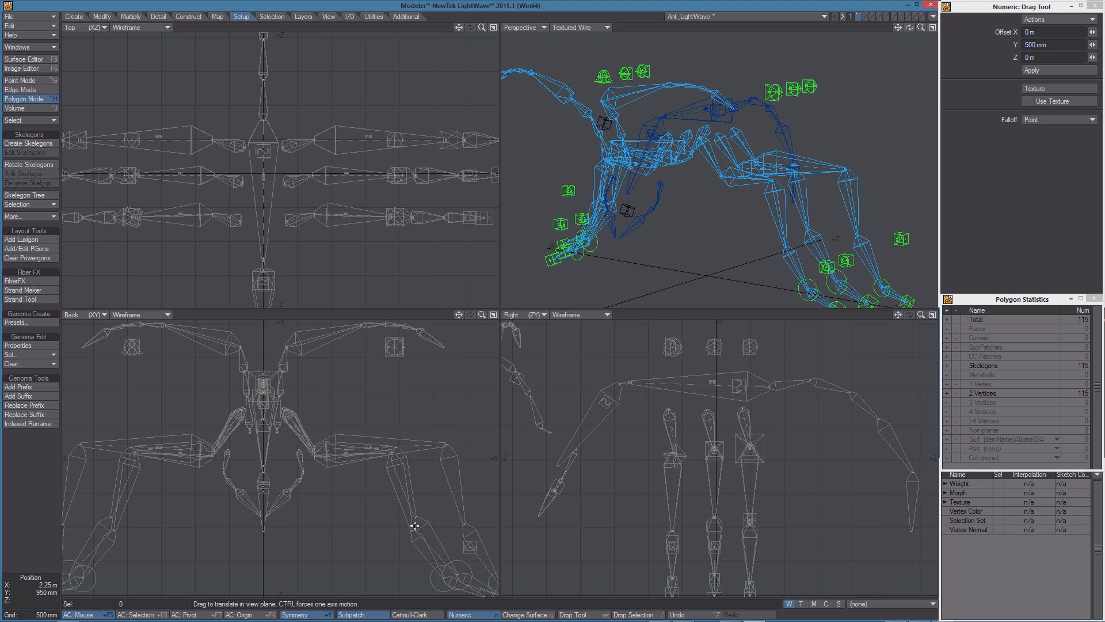
pyautogui.moveTo(745, 176)
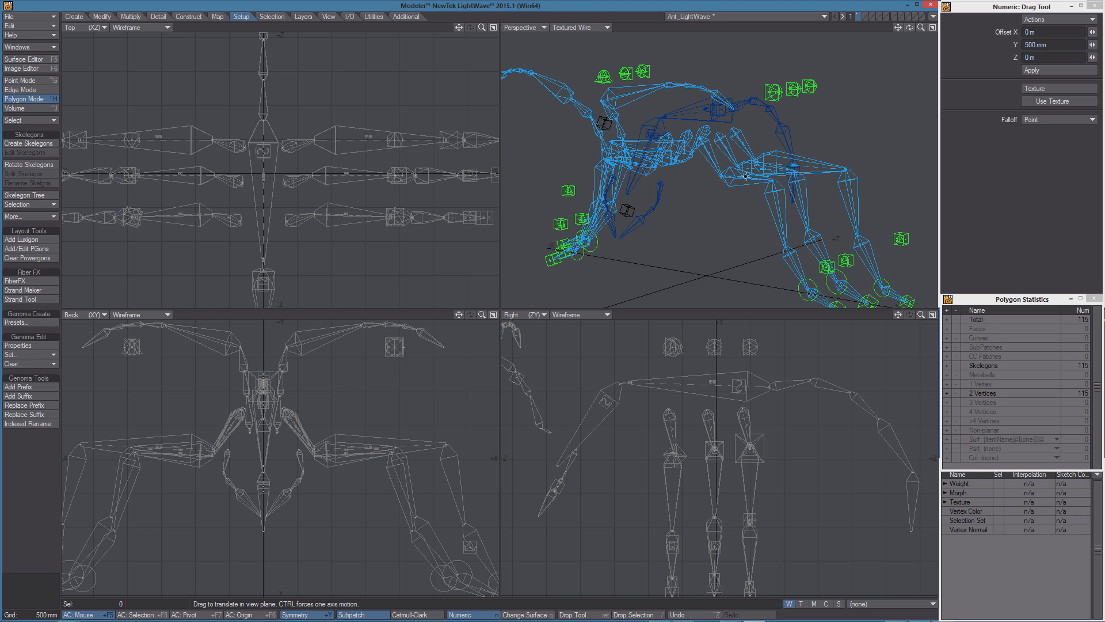
pyautogui.moveTo(686, 185)
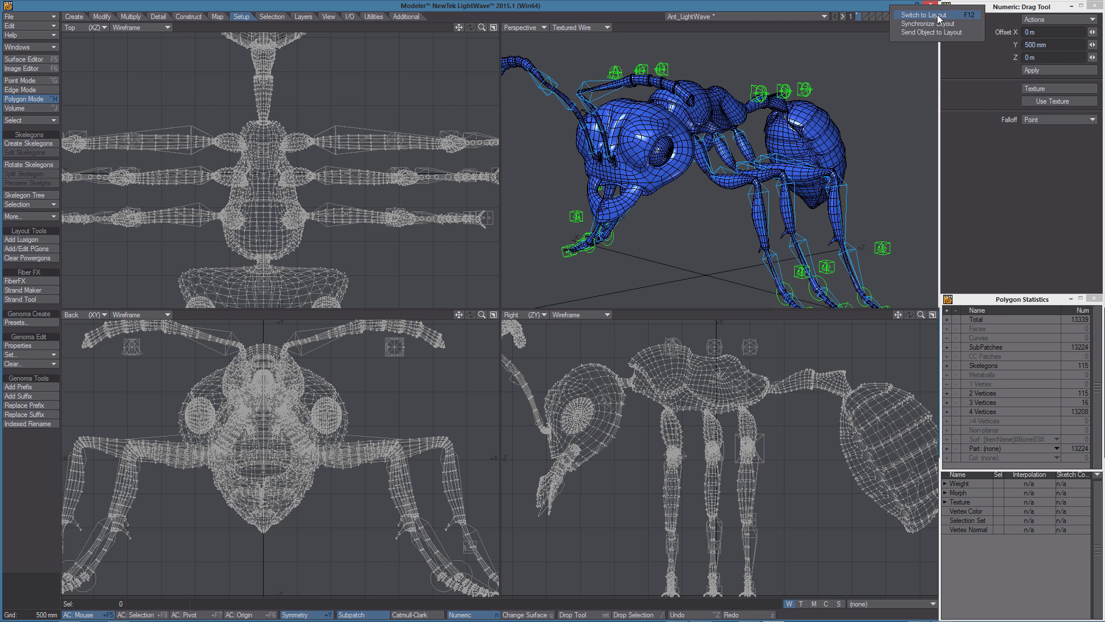
# - Choose Send Object to Layout from the Layout switch menu at the top right
pyautogui.click(922, 14)
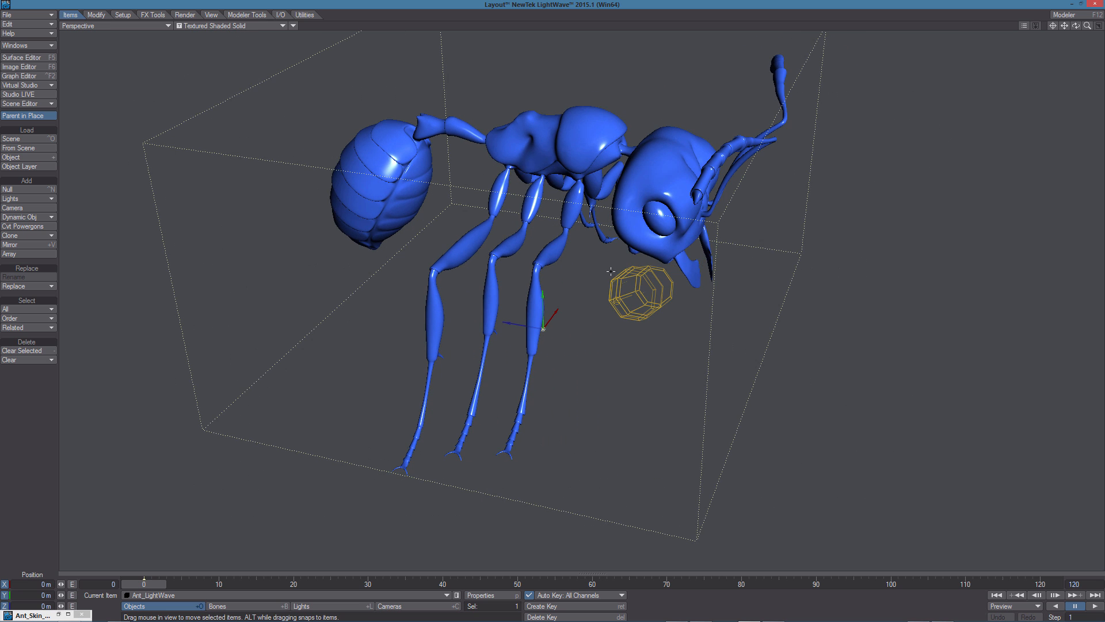
pyautogui.moveTo(568, 206)
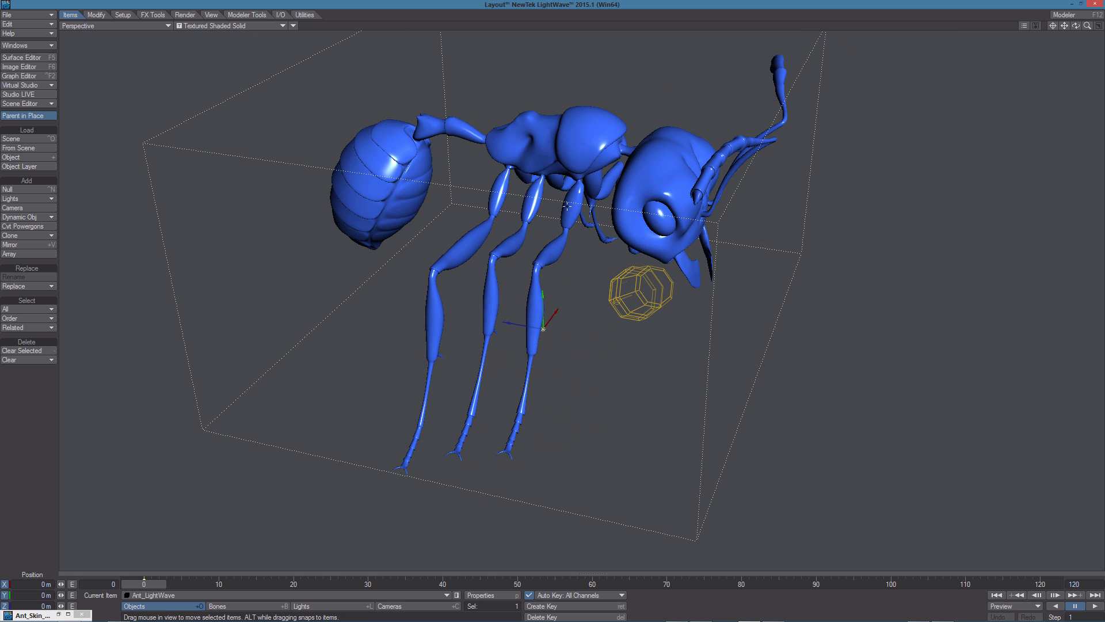
pyautogui.moveTo(535, 220)
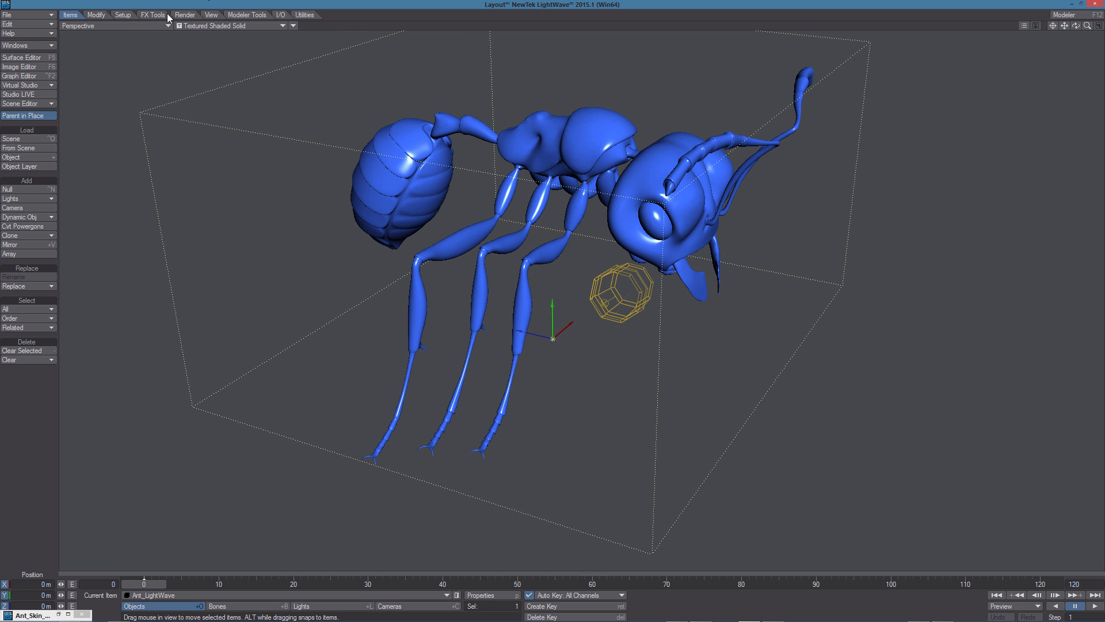
# - Run Genoma Create Rig from the Setup tab to build the ant's bones and controls
pyautogui.click(123, 15)
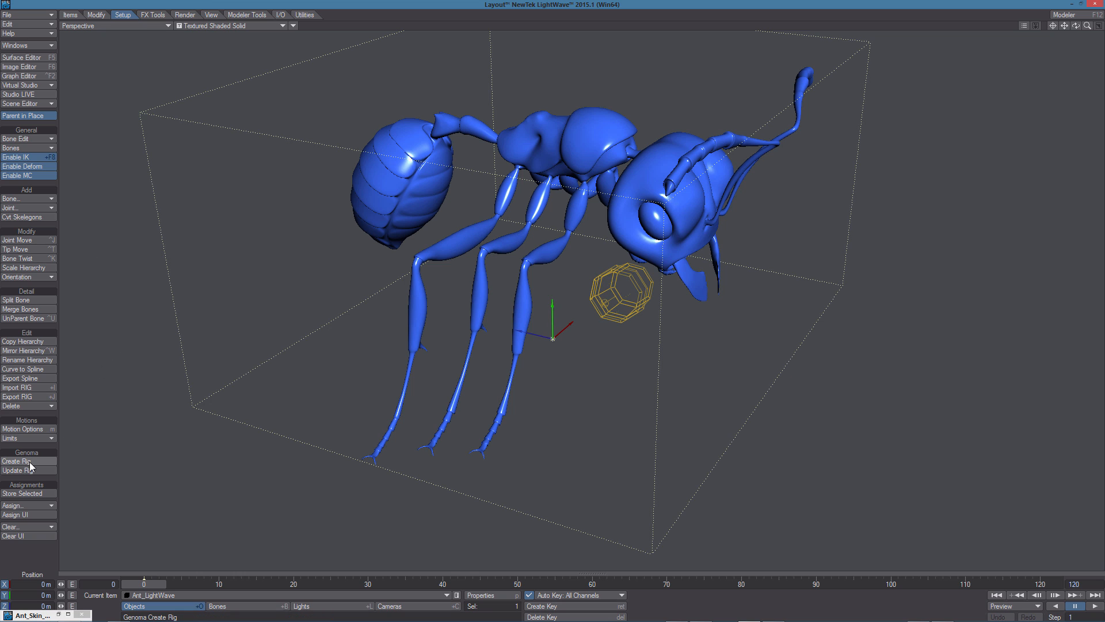
pyautogui.click(18, 461)
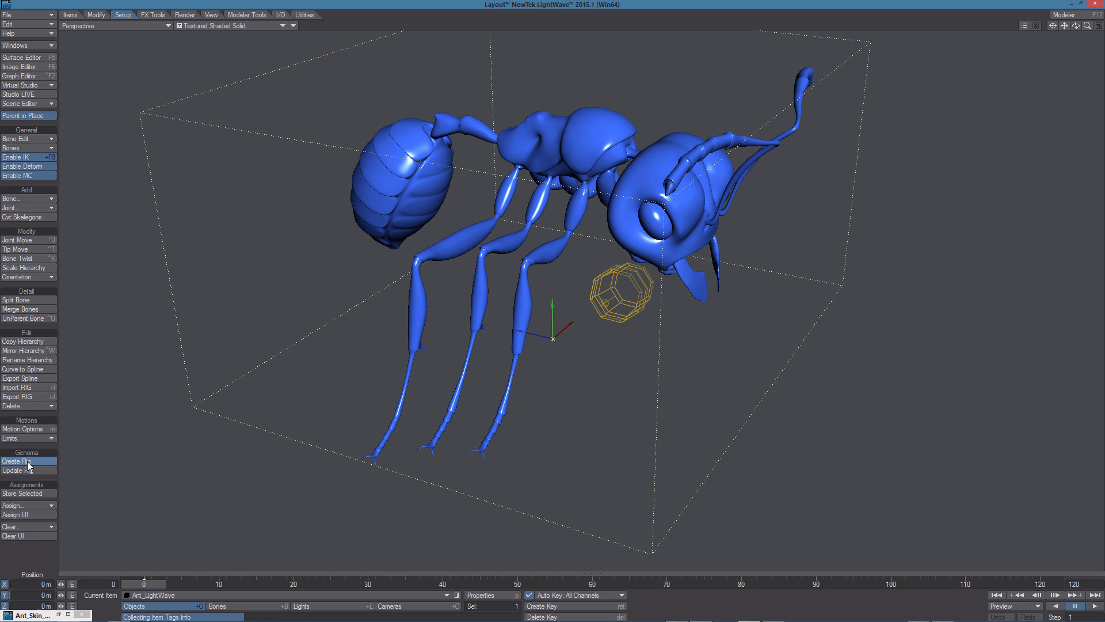
pyautogui.click(17, 461)
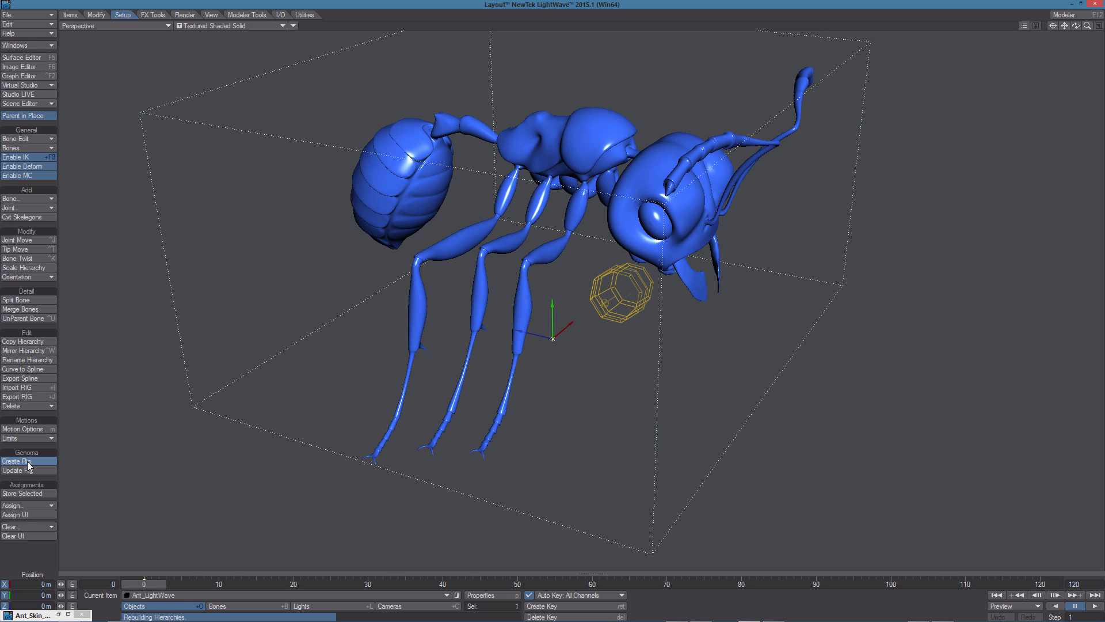
pyautogui.click(18, 461)
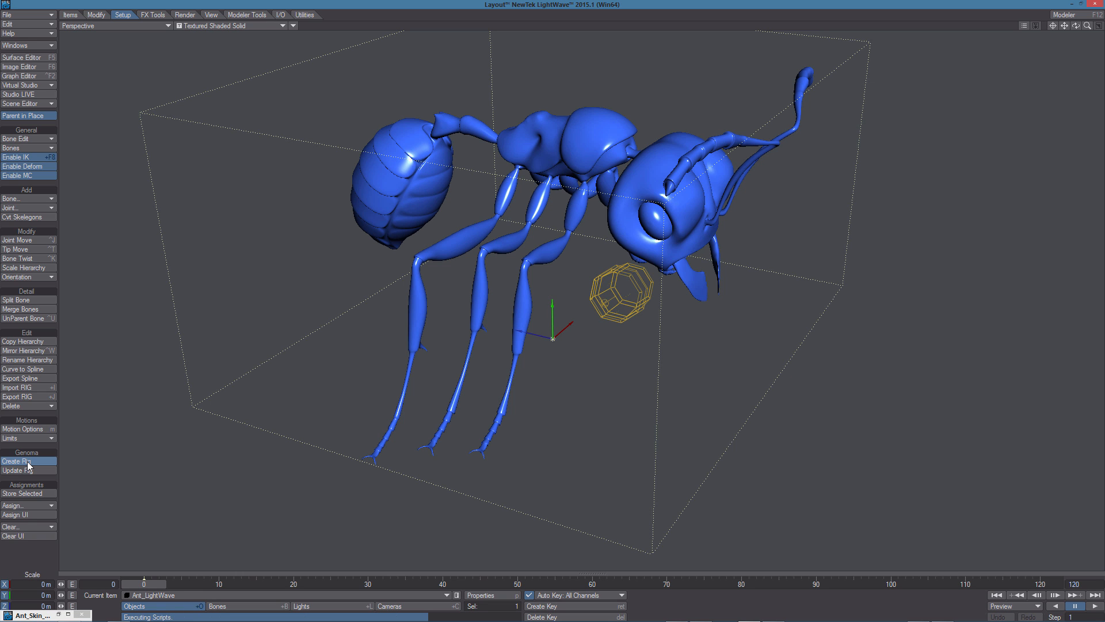
pyautogui.click(17, 461)
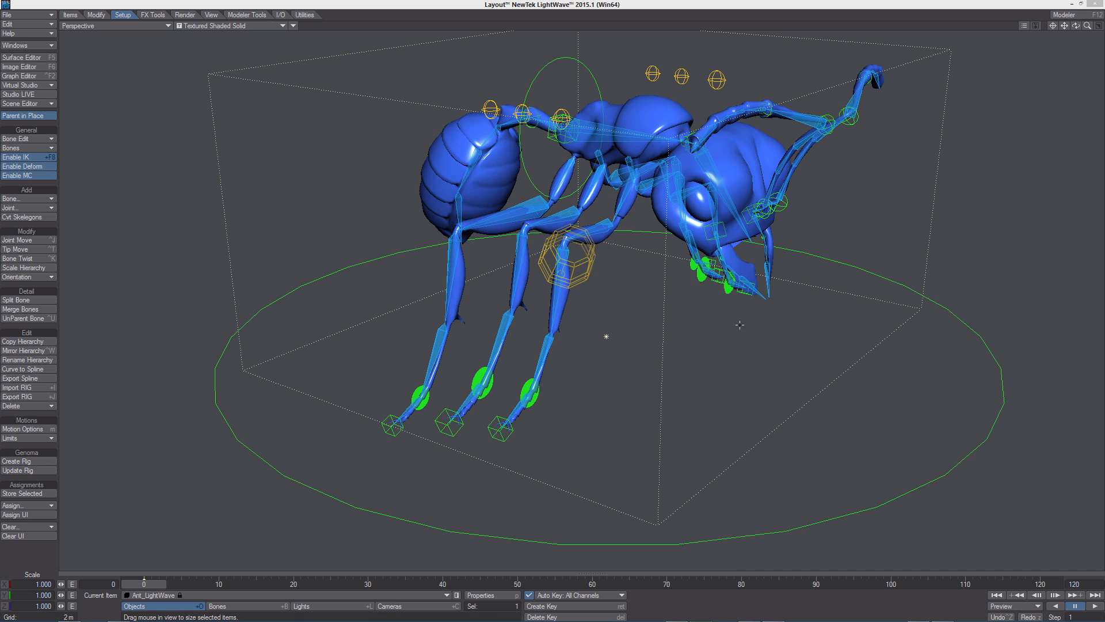
pyautogui.moveTo(569, 387)
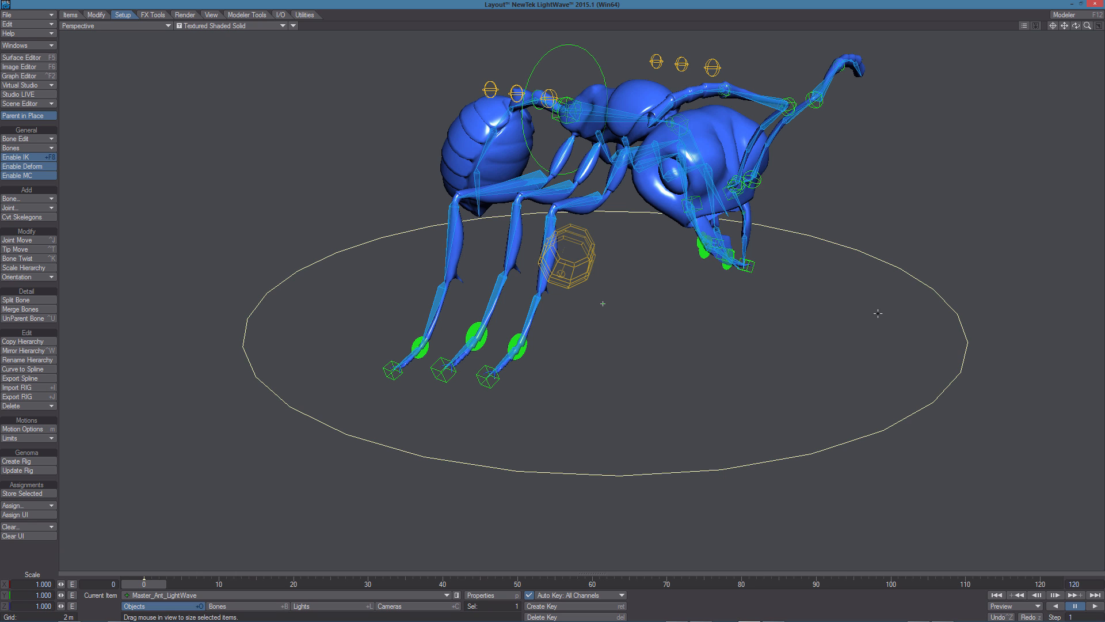
pyautogui.moveTo(661, 389)
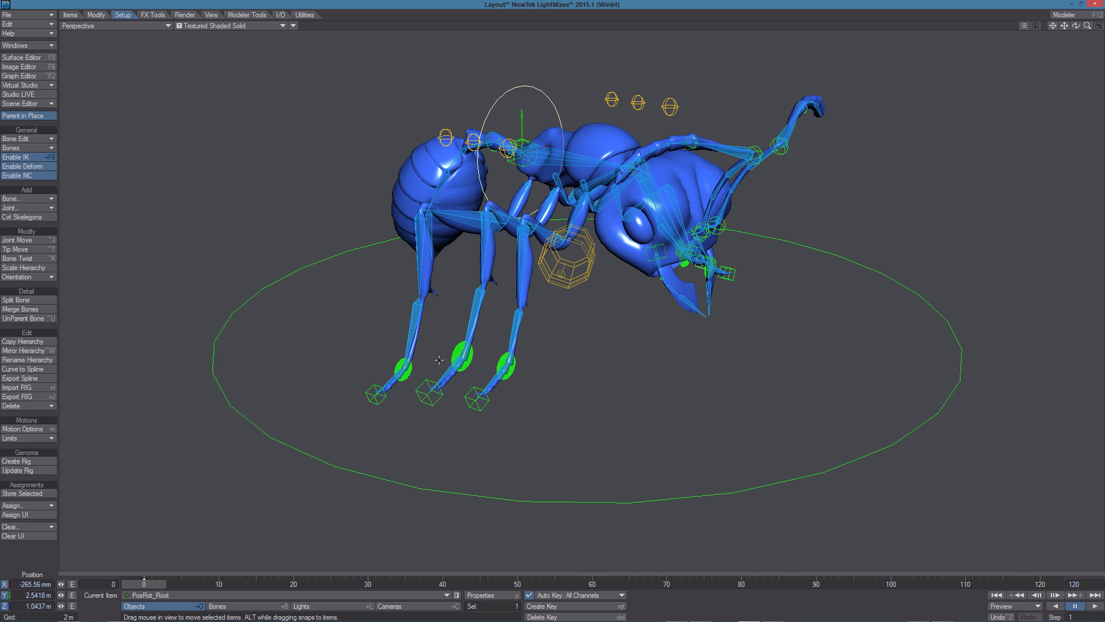
pyautogui.moveTo(525, 361)
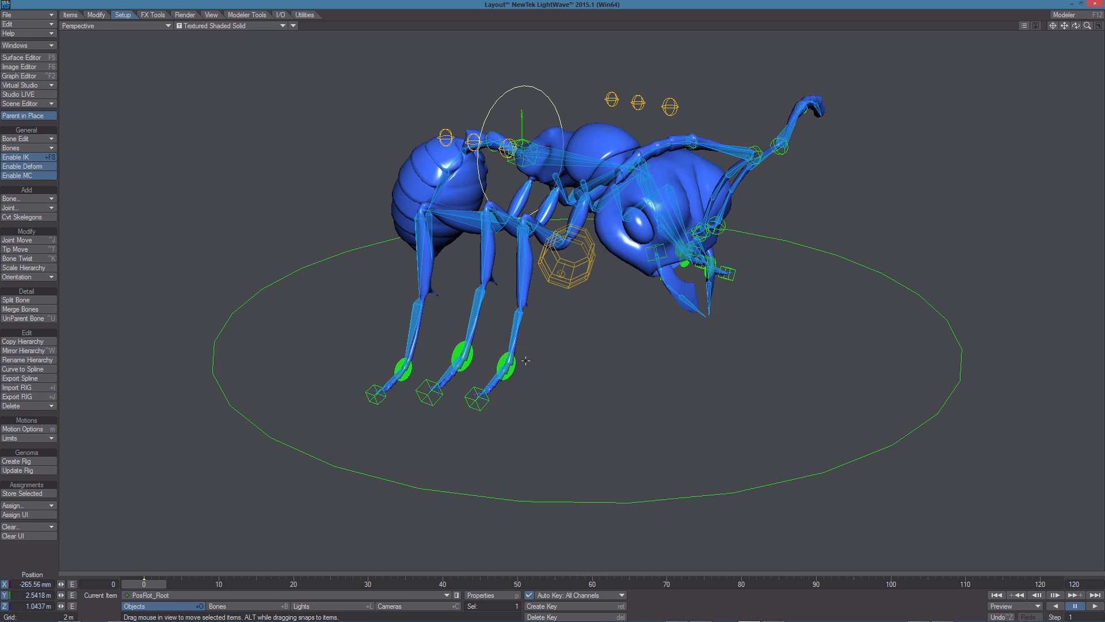
pyautogui.moveTo(473, 361)
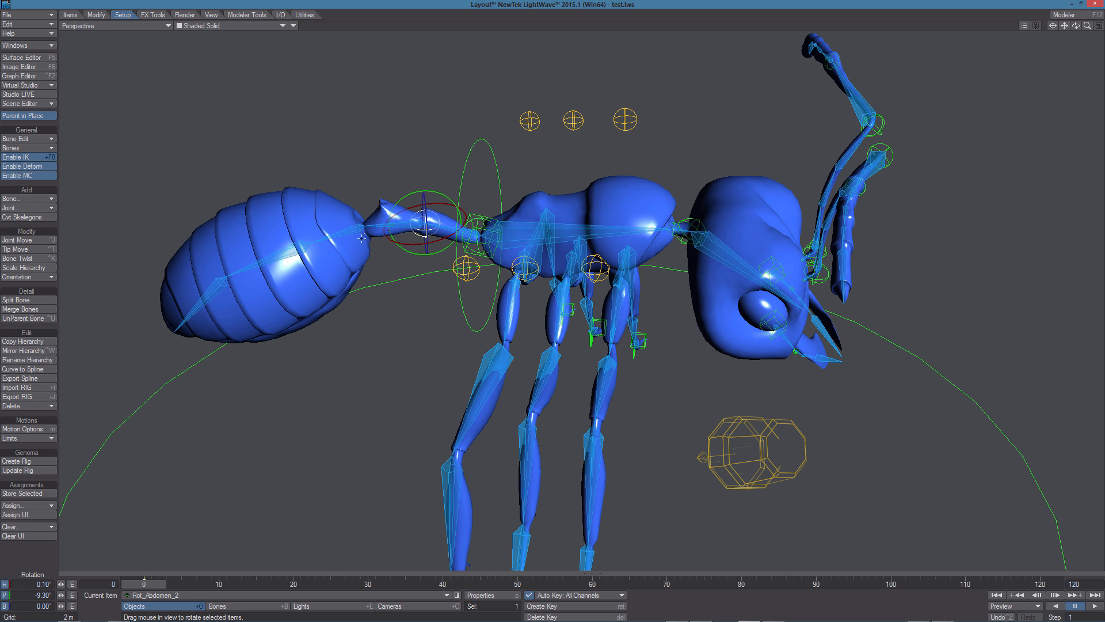
pyautogui.moveTo(352, 368)
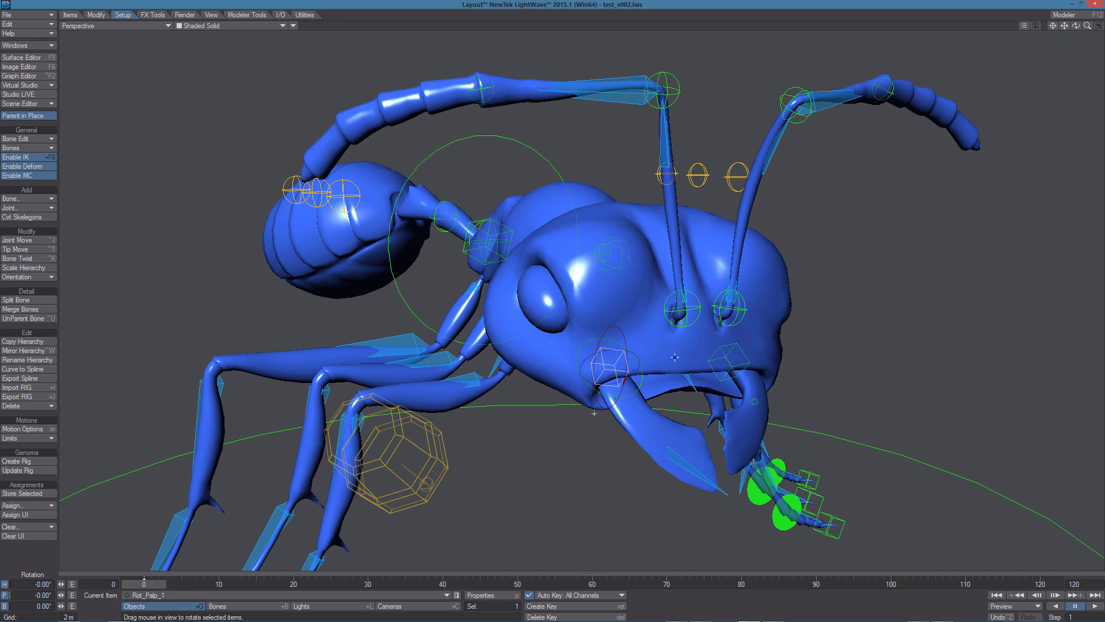
# - Add Rot_Left_Palp_1 to the selection alongside Rot_Palp_1
pyautogui.click(726, 356)
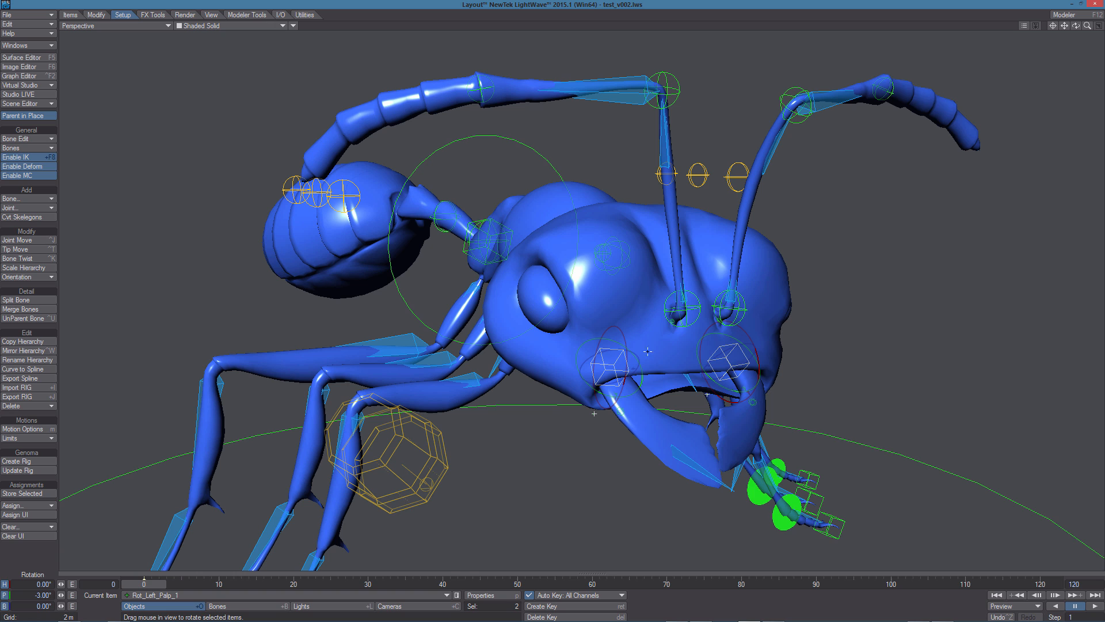
pyautogui.moveTo(596, 334)
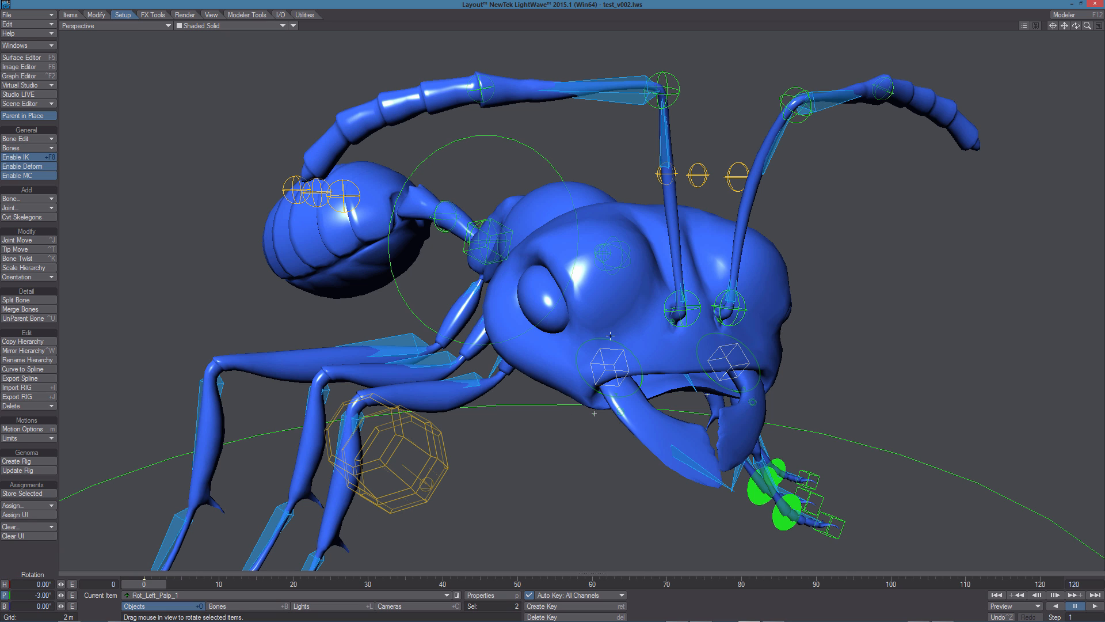
pyautogui.moveTo(641, 370)
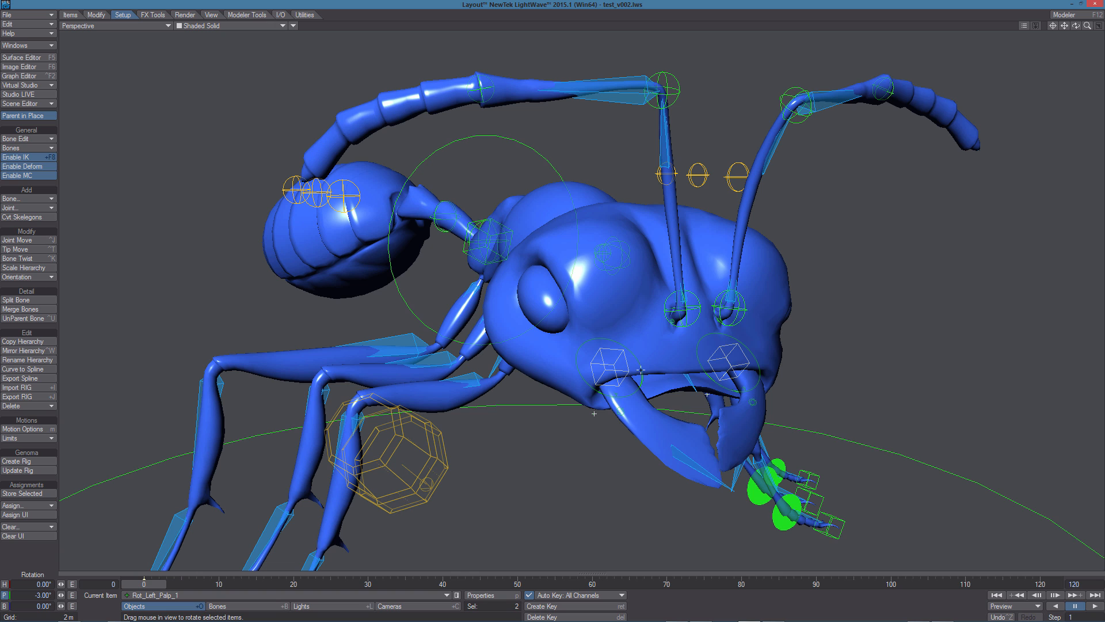
pyautogui.moveTo(493, 425)
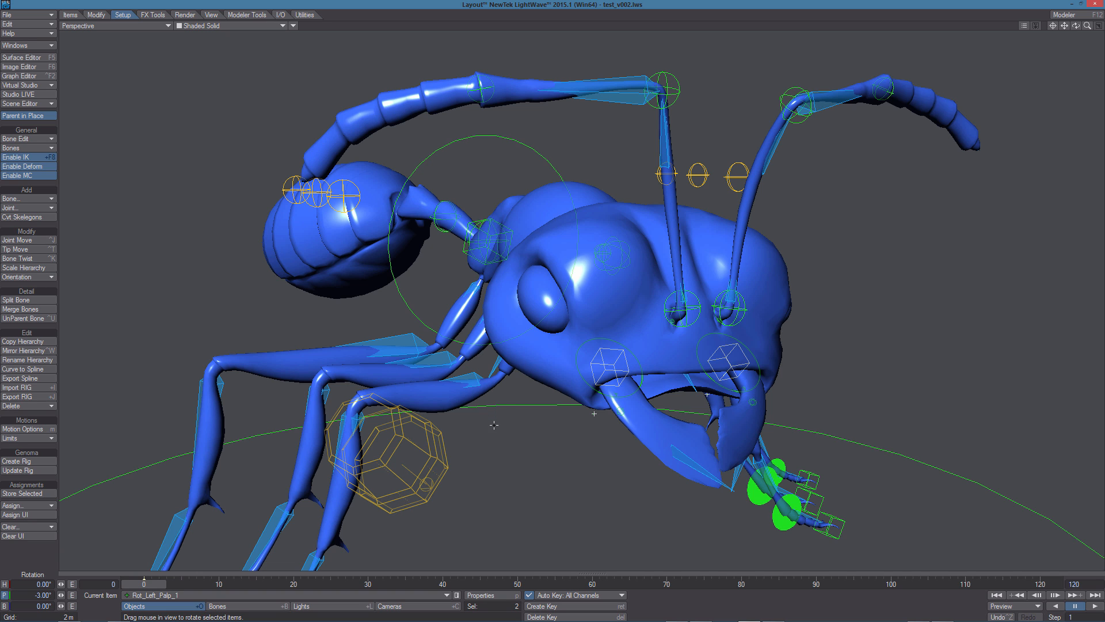
pyautogui.moveTo(463, 455)
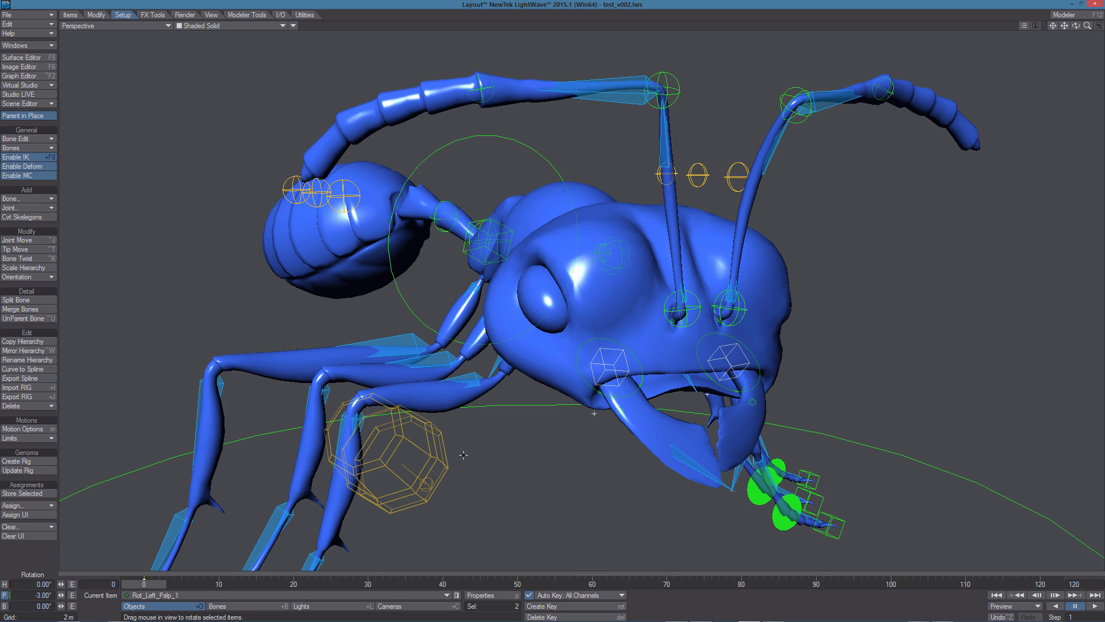
pyautogui.moveTo(492, 304)
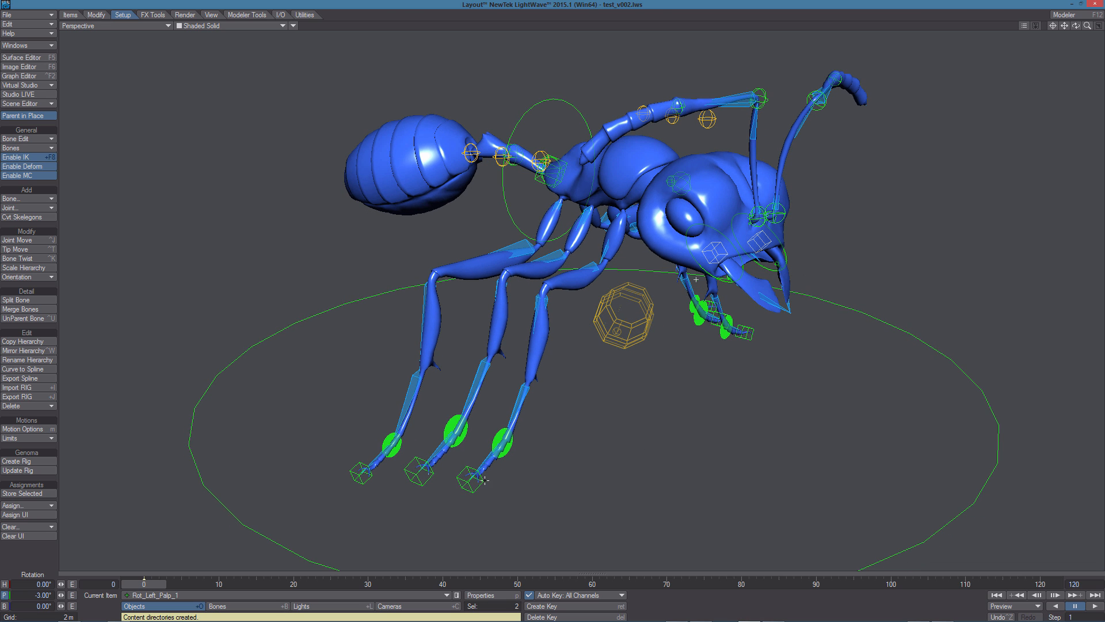
pyautogui.moveTo(600, 257)
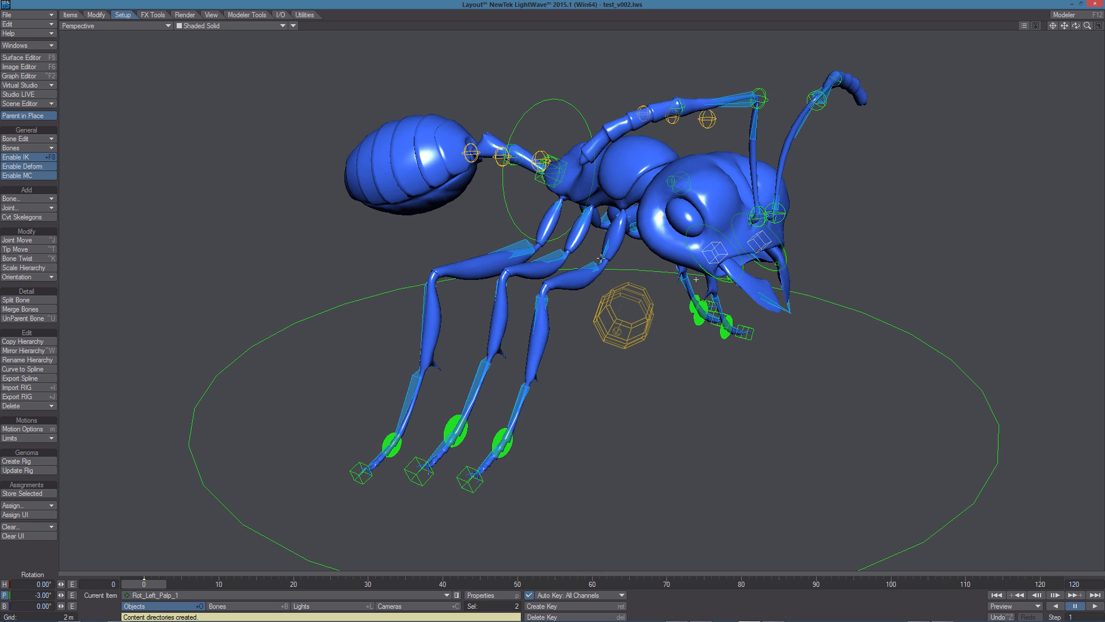
pyautogui.moveTo(577, 369)
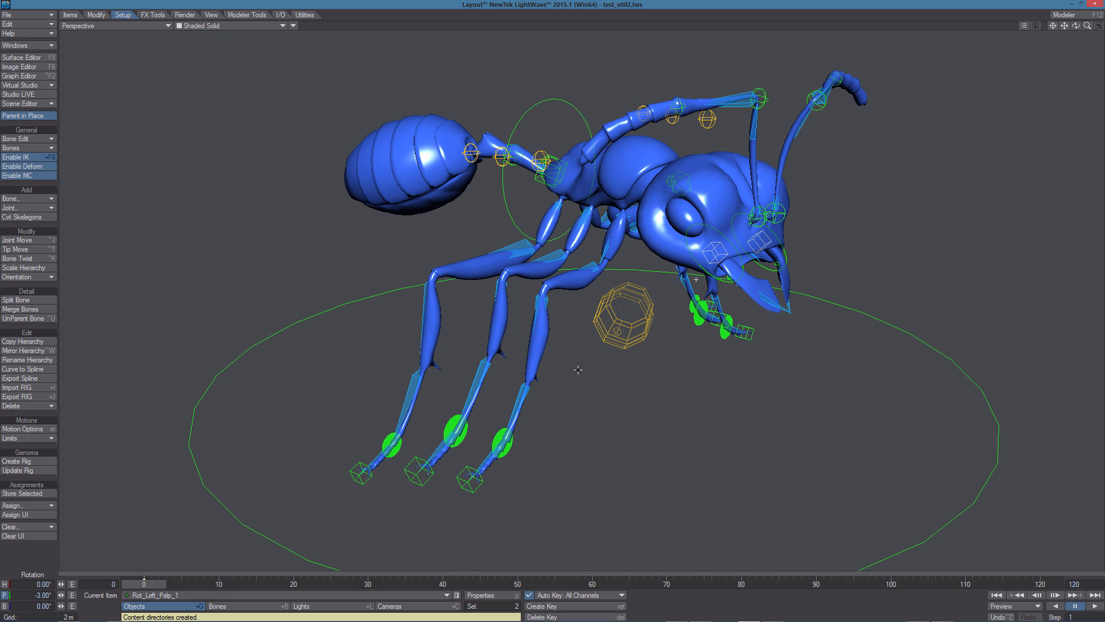
pyautogui.moveTo(615, 401)
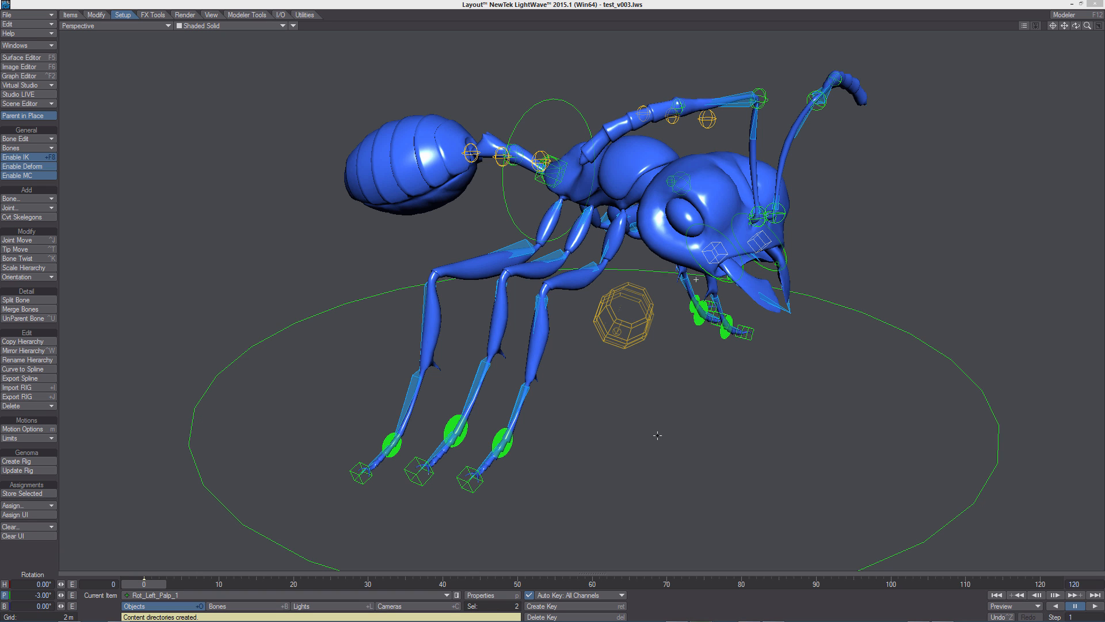
pyautogui.moveTo(471, 492)
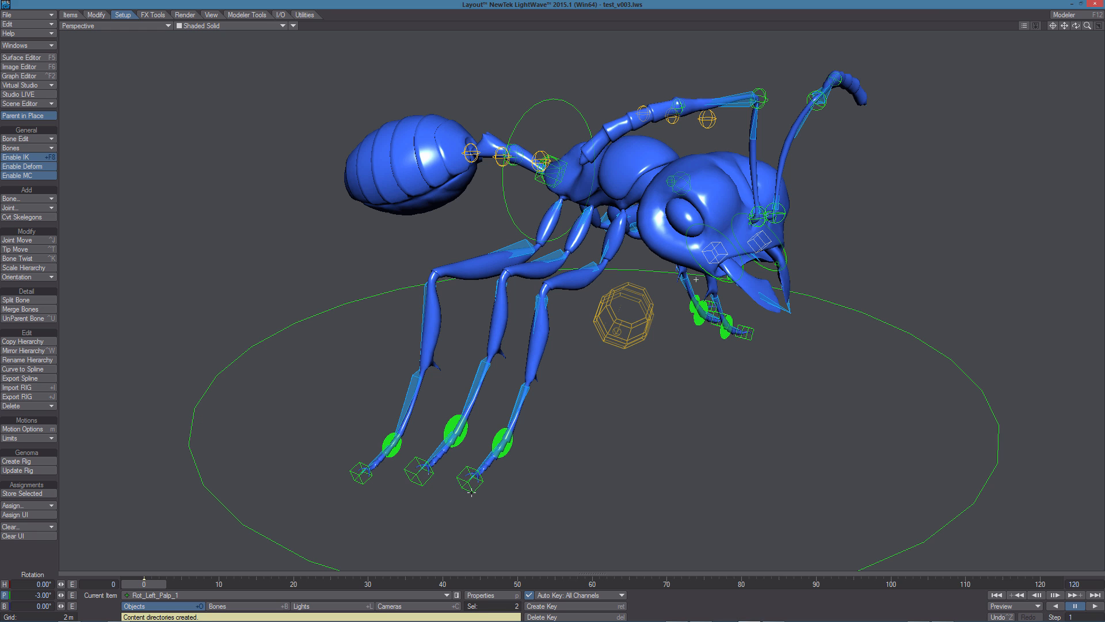
# - Save the scene as test_v003 and add the other foot controls to the selection
pyautogui.click(468, 477)
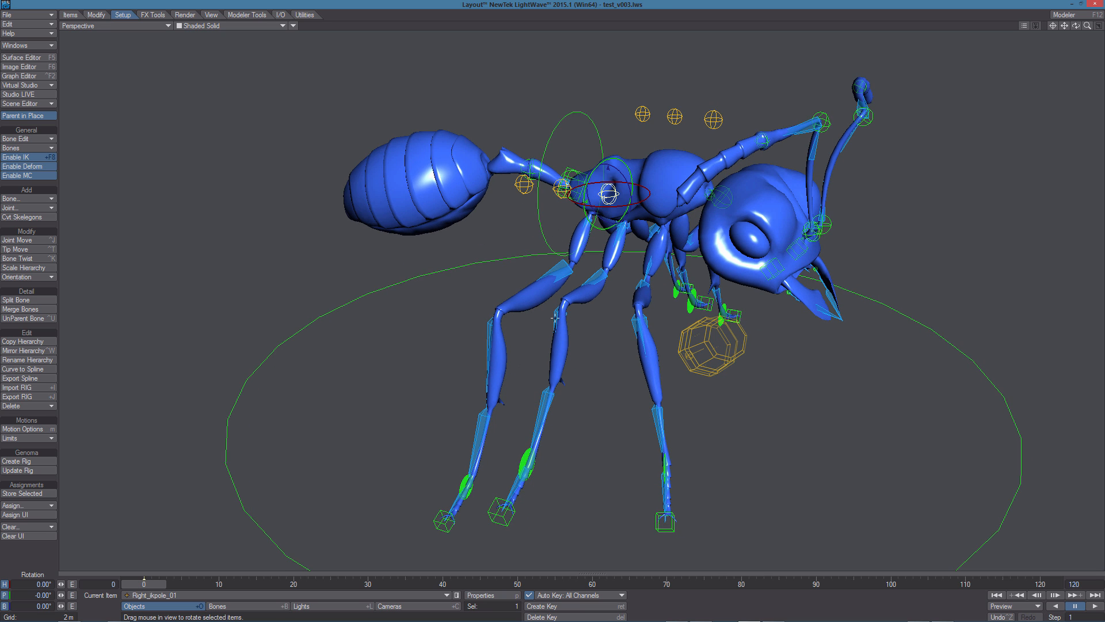
pyautogui.moveTo(732, 412)
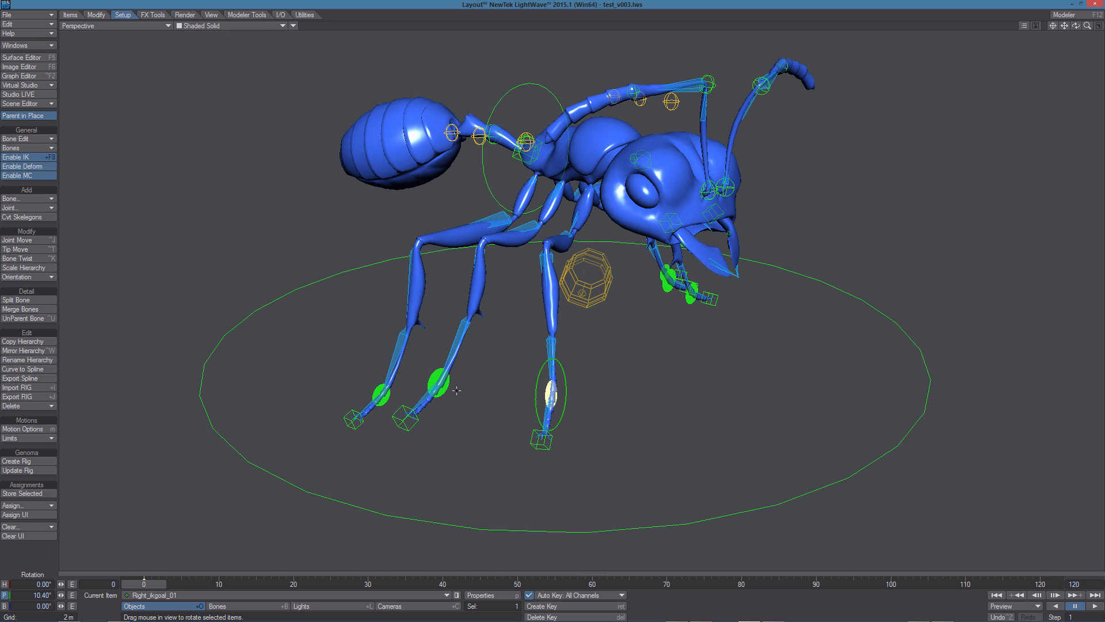
pyautogui.click(435, 379)
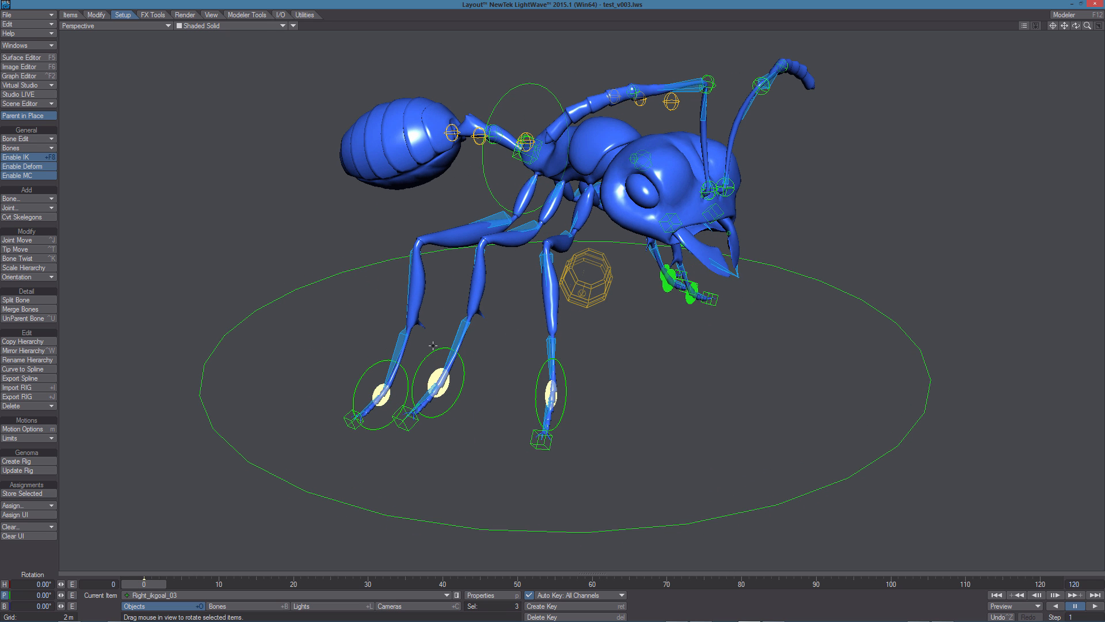